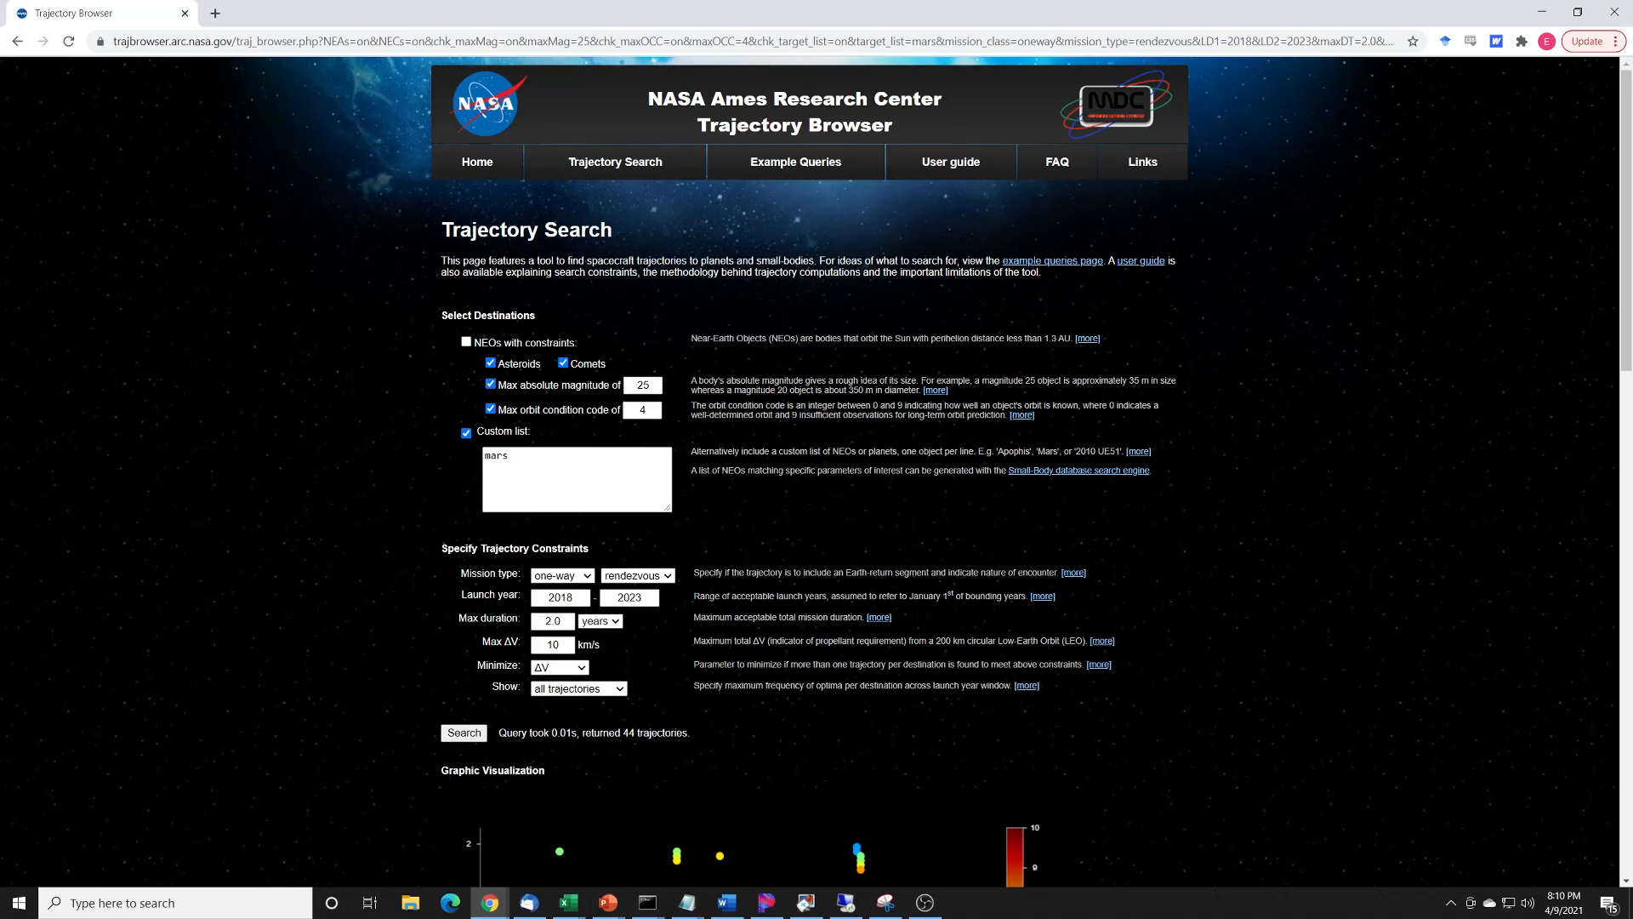
Search one-way Mars rendezvous trajectories for 2018–2023, max 2 years and 10 km/s ΔV, yielding 44 results.
double_click(494, 456)
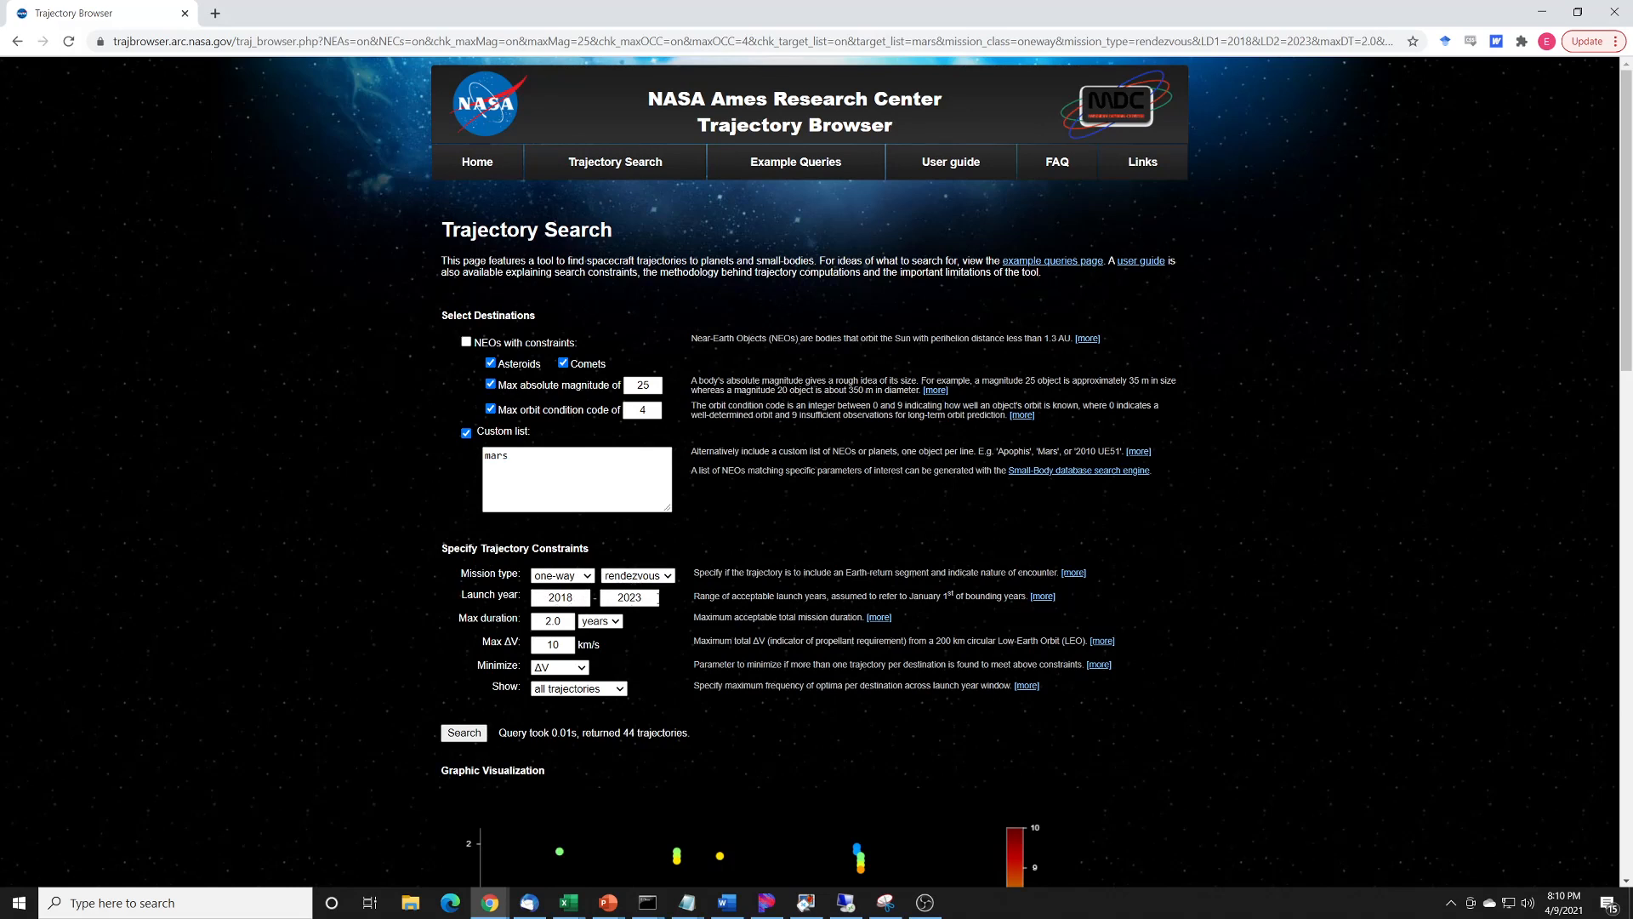
click(551, 621)
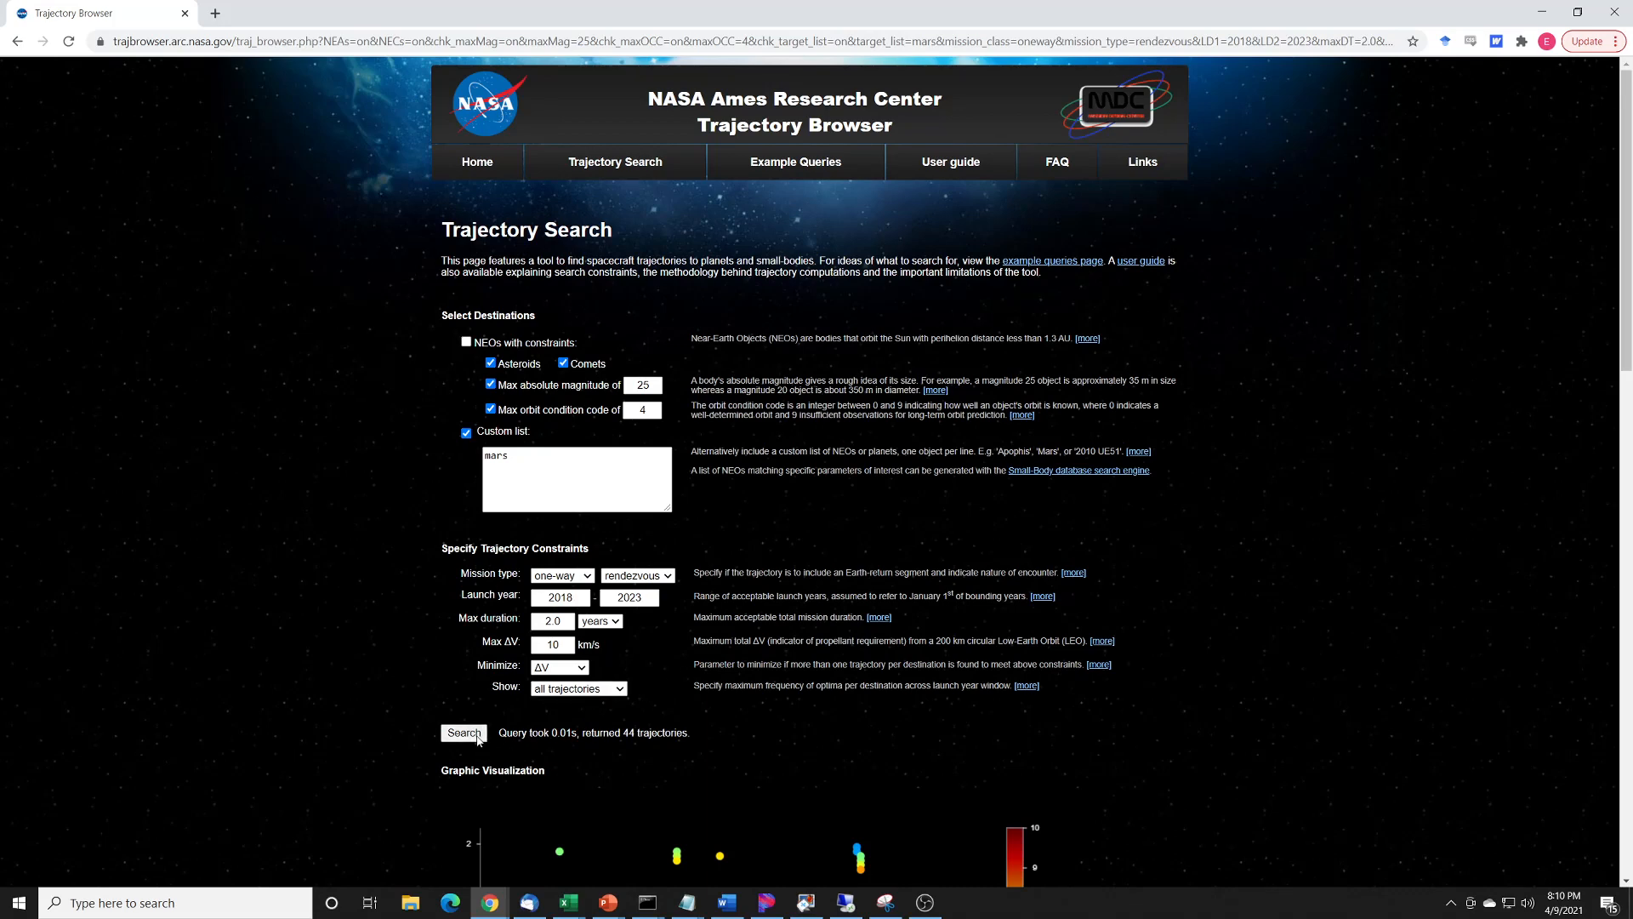
scroll(down, 3)
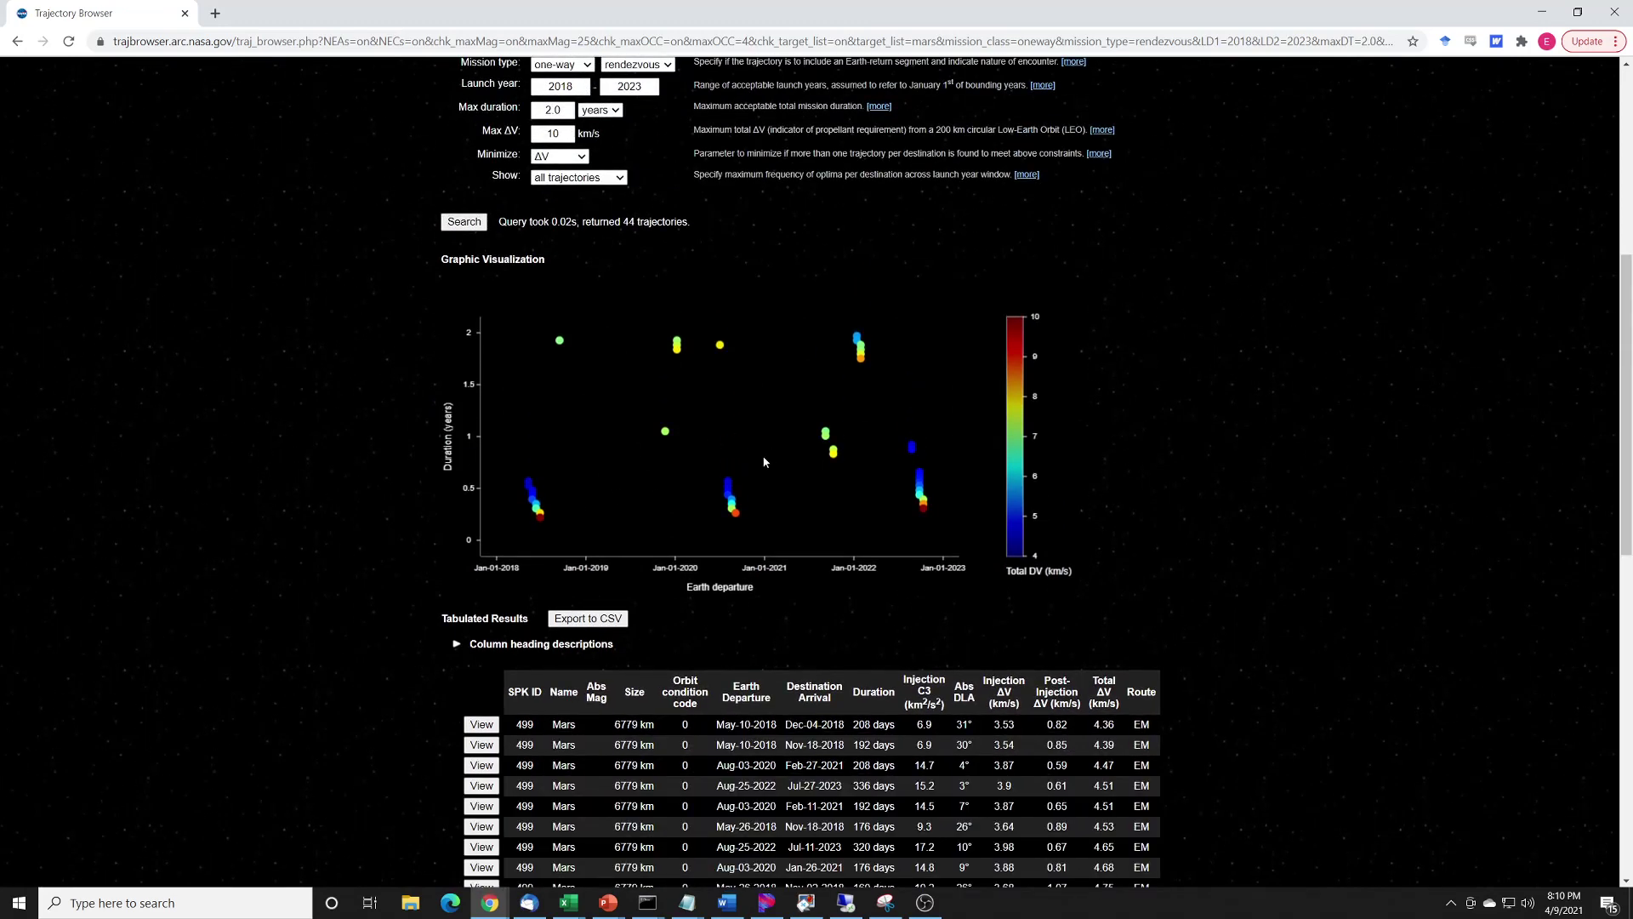
mouse_move(1276, 402)
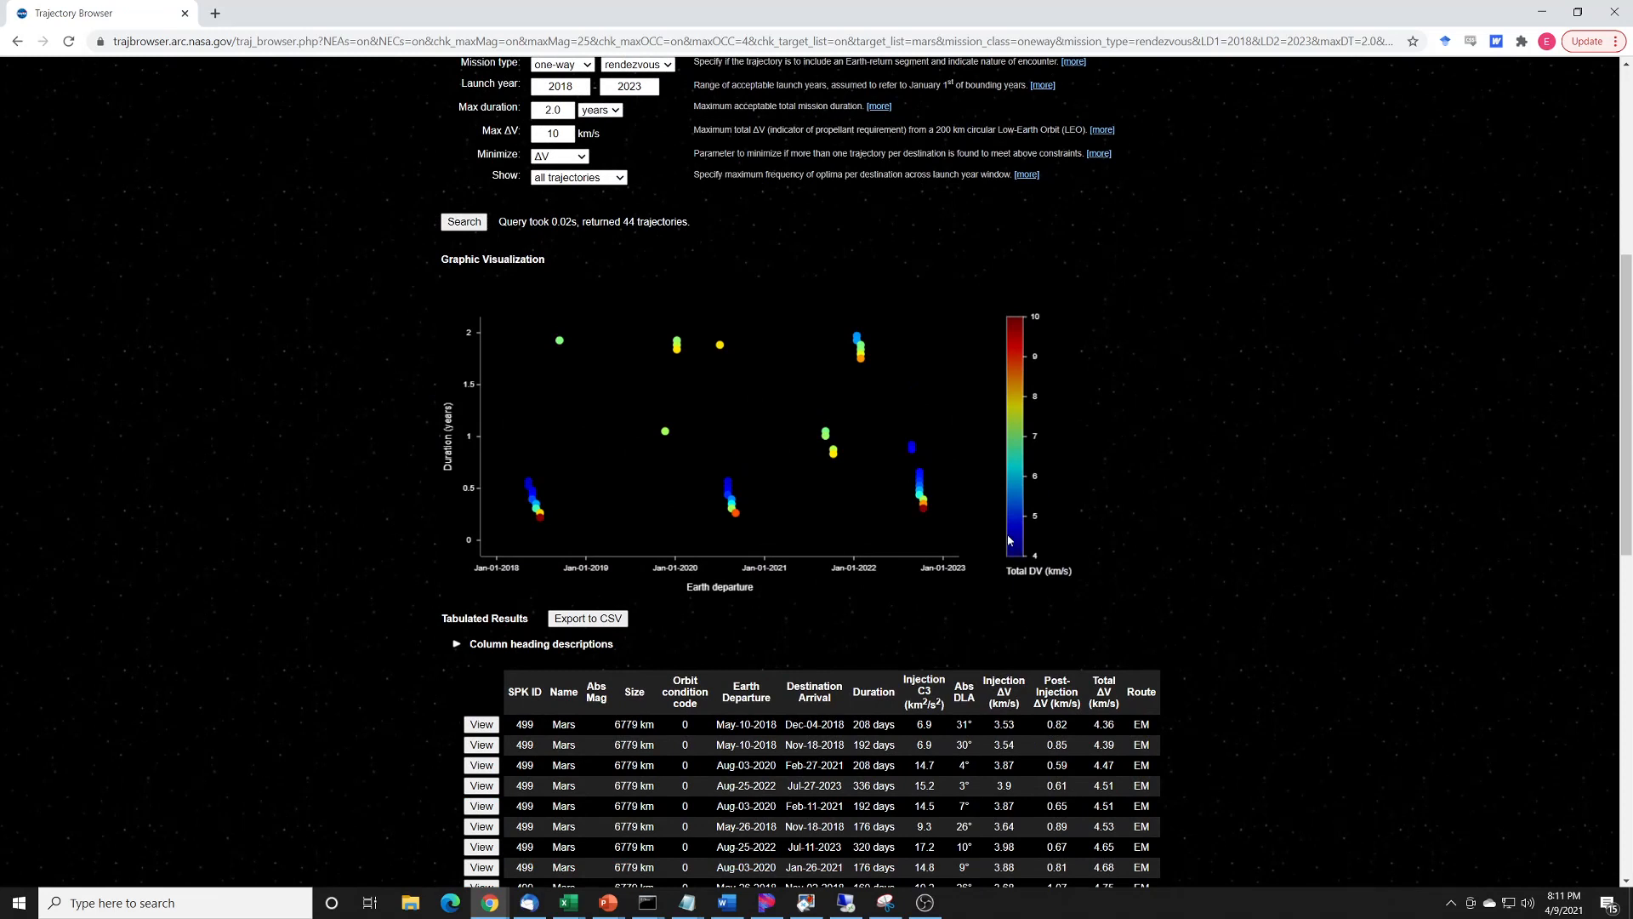
mouse_move(492, 578)
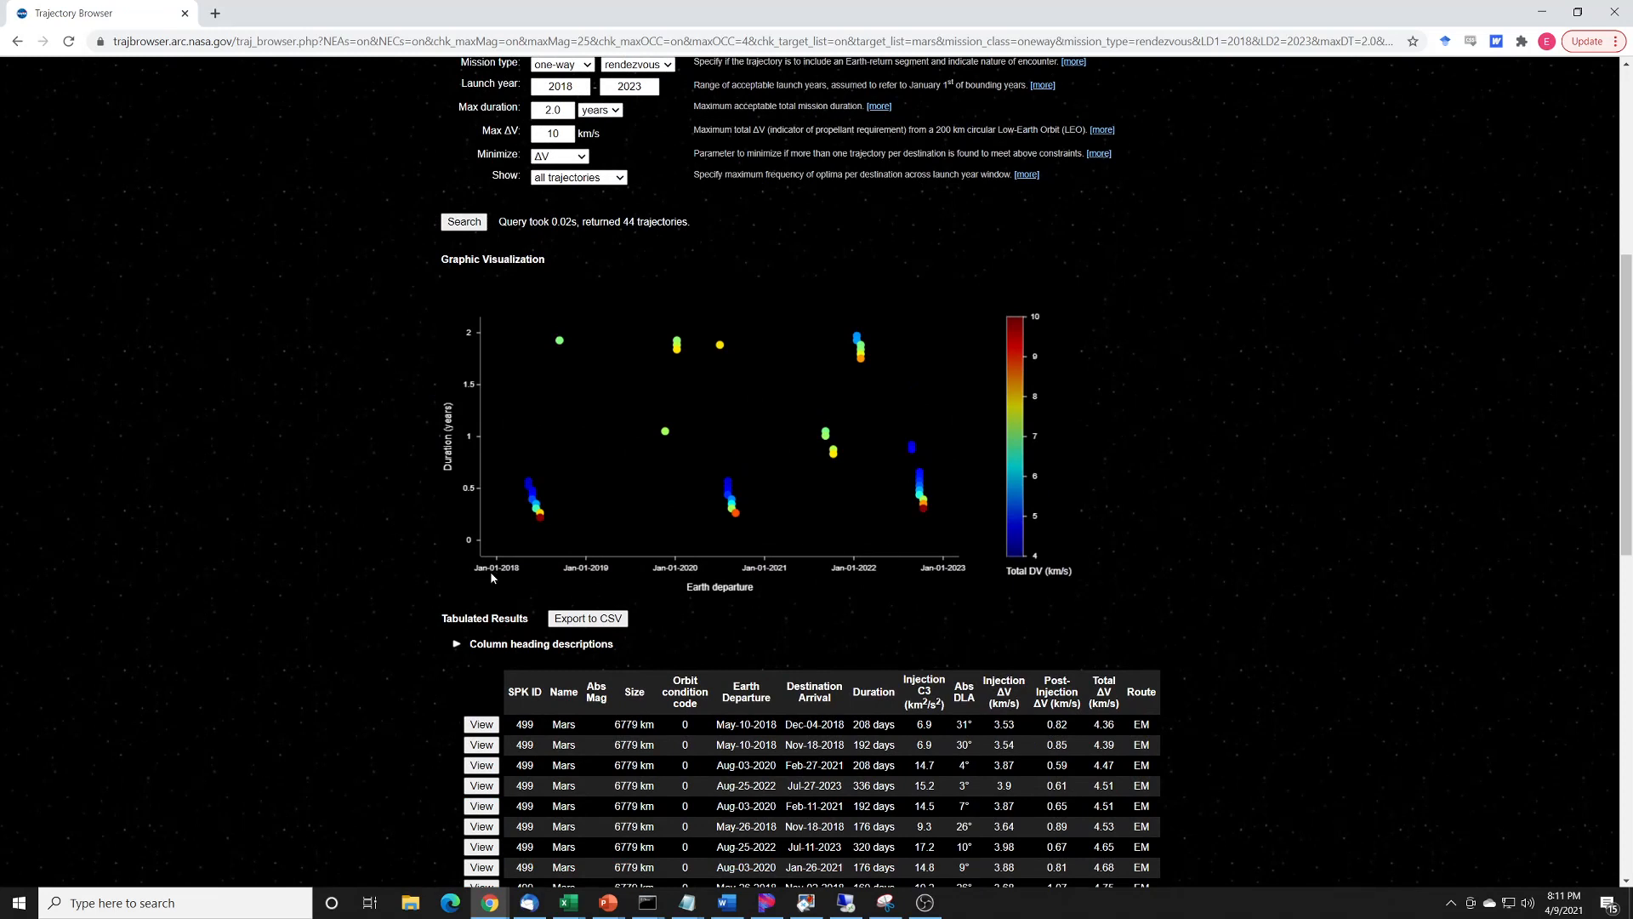
mouse_move(528, 578)
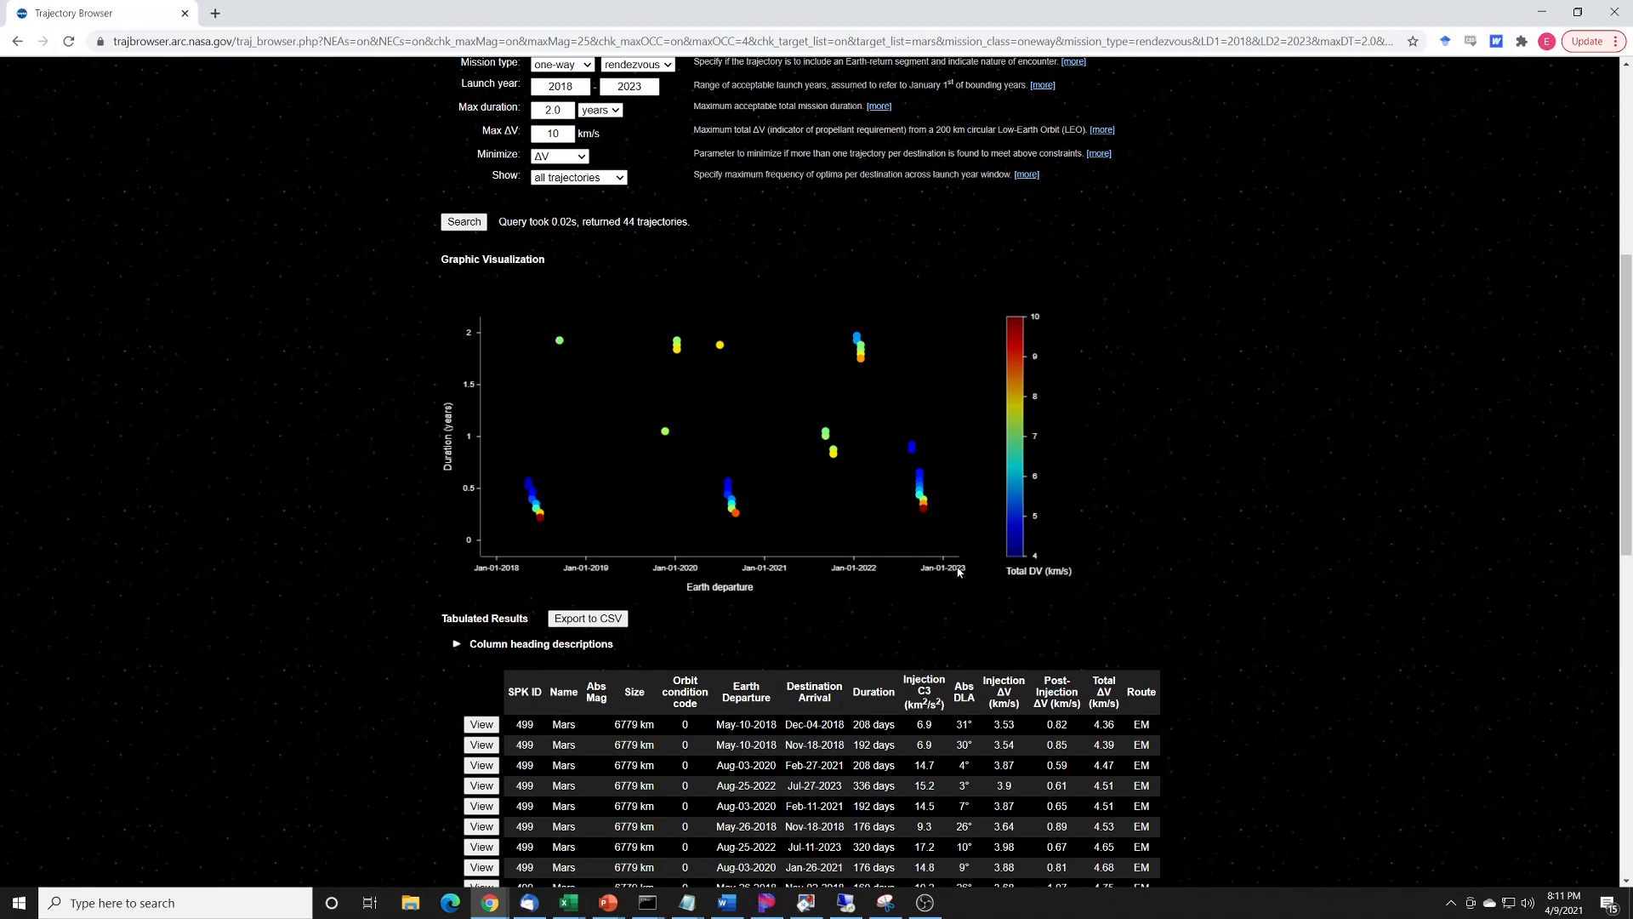
mouse_move(484, 545)
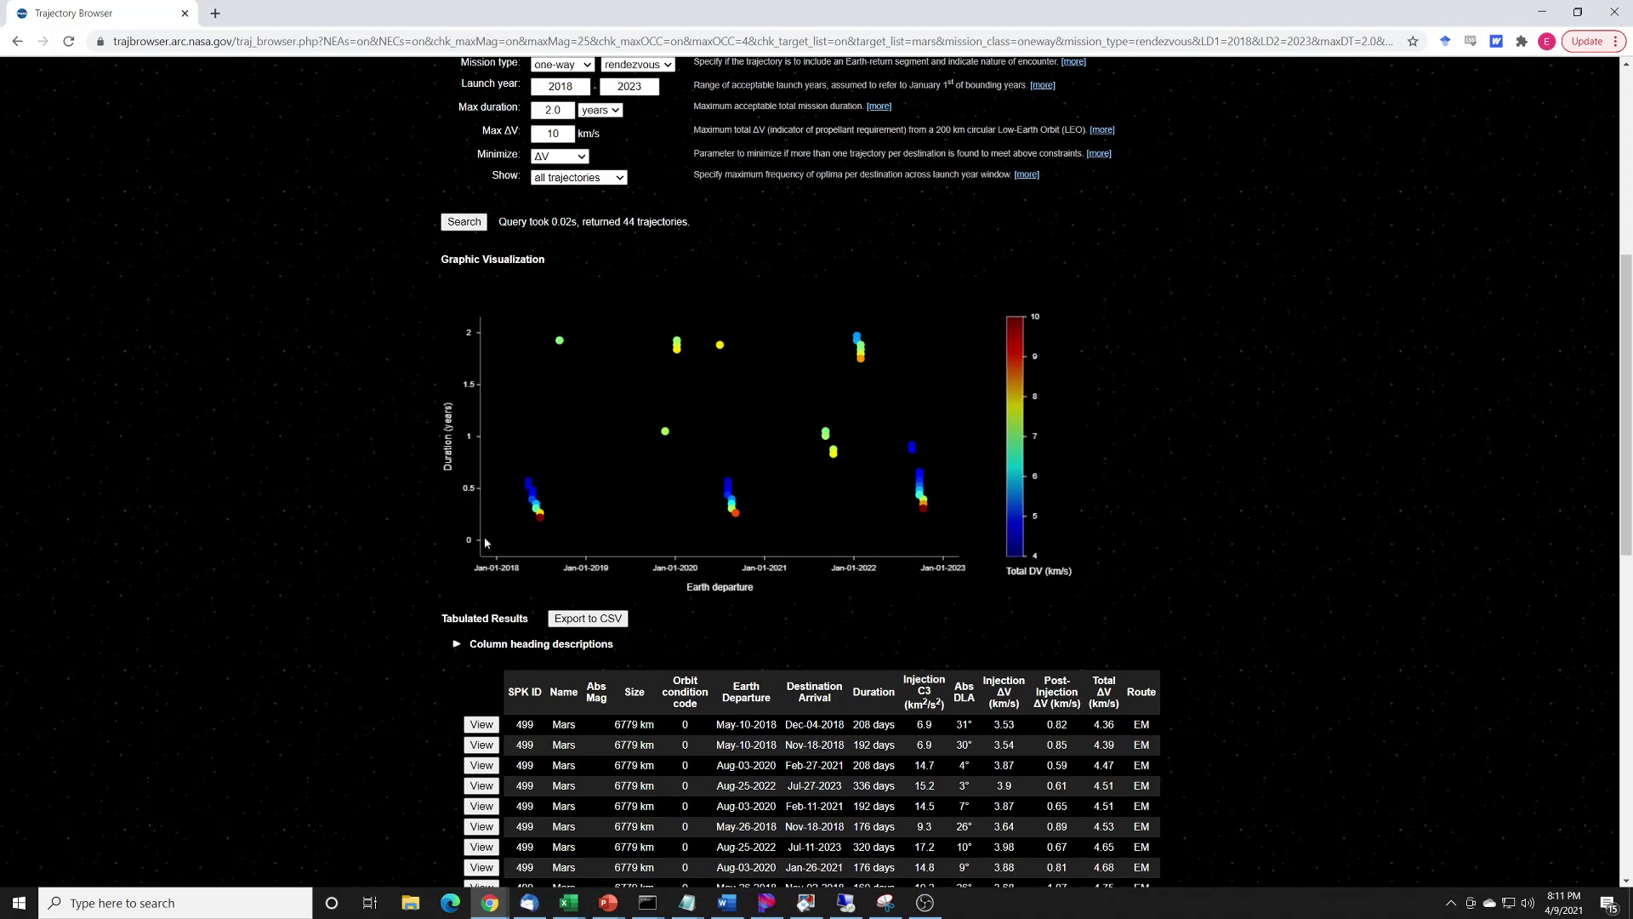
mouse_move(474, 332)
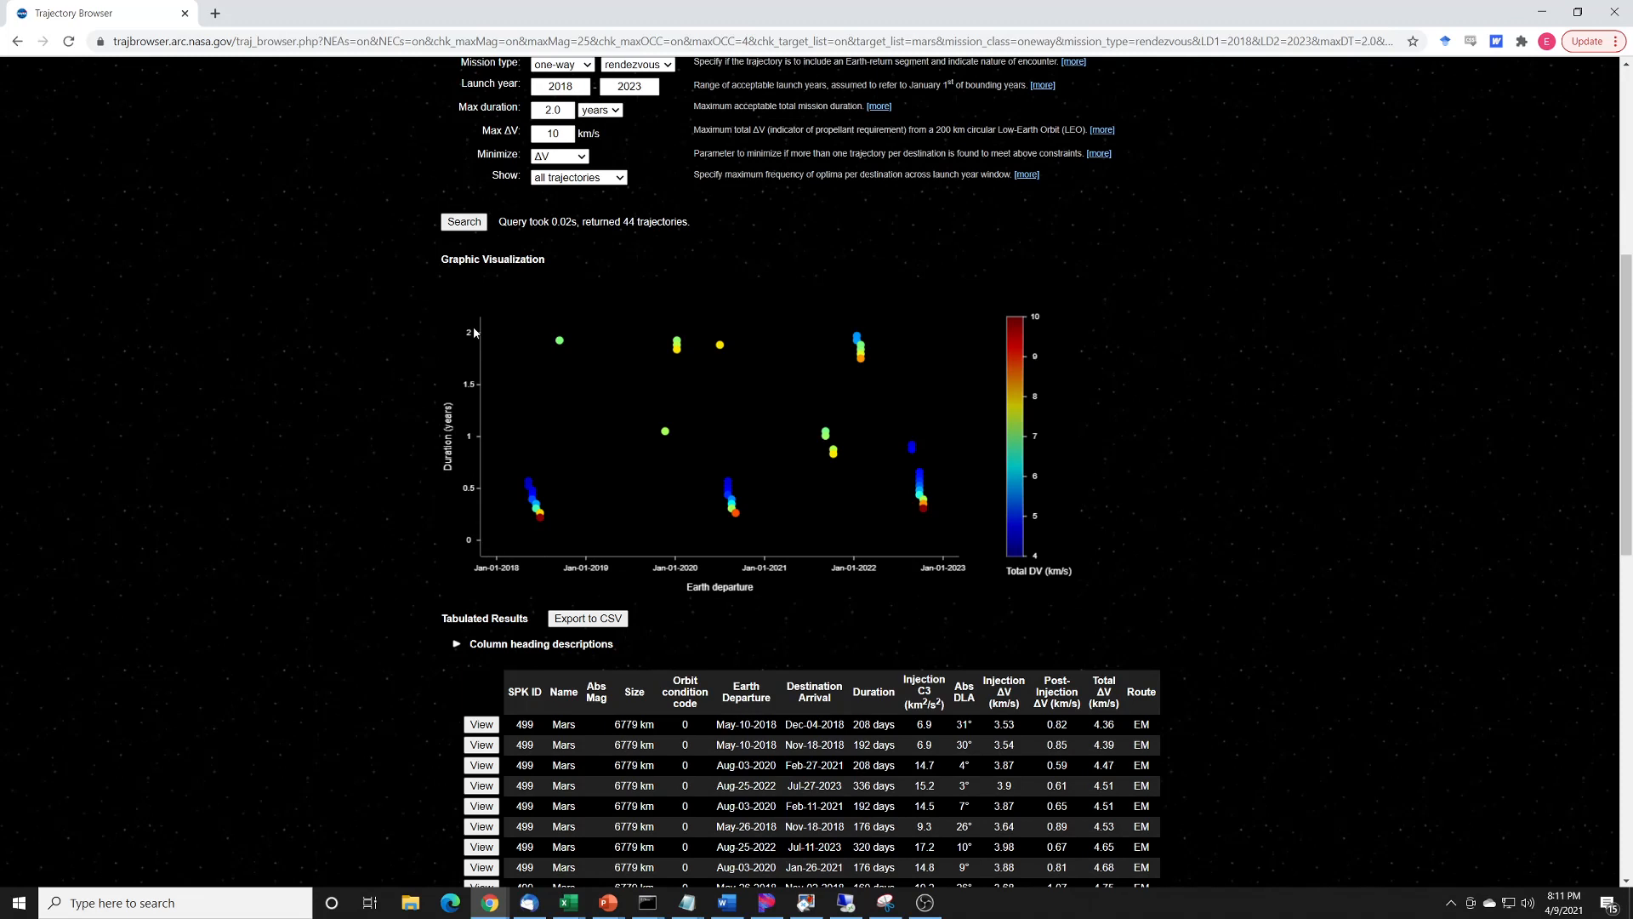
click(558, 339)
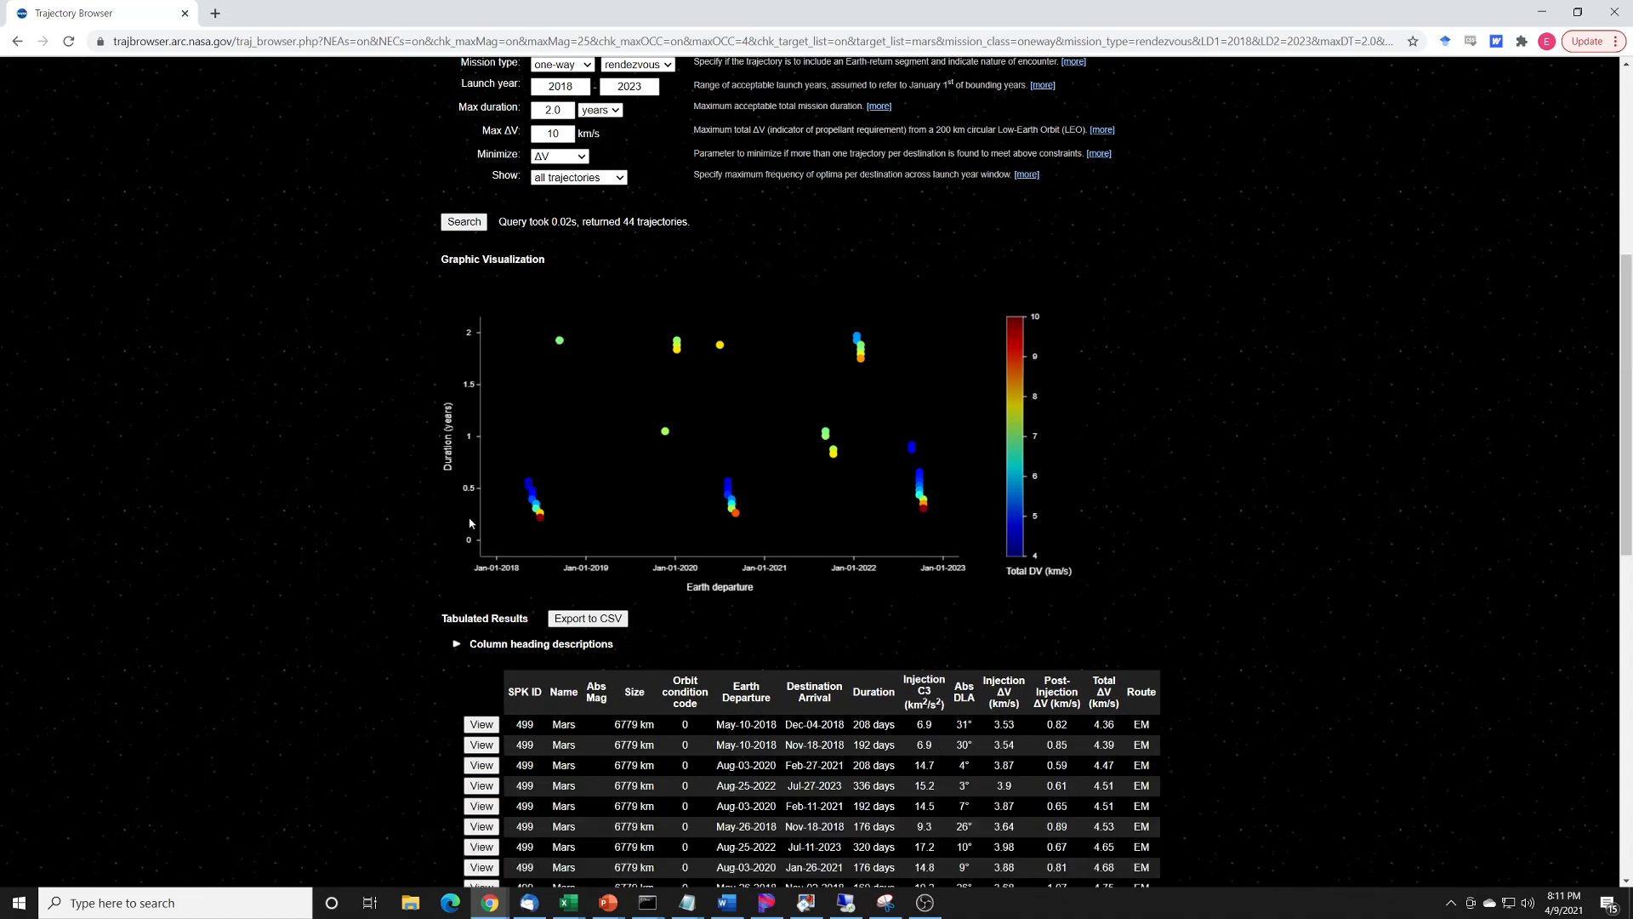
click(540, 518)
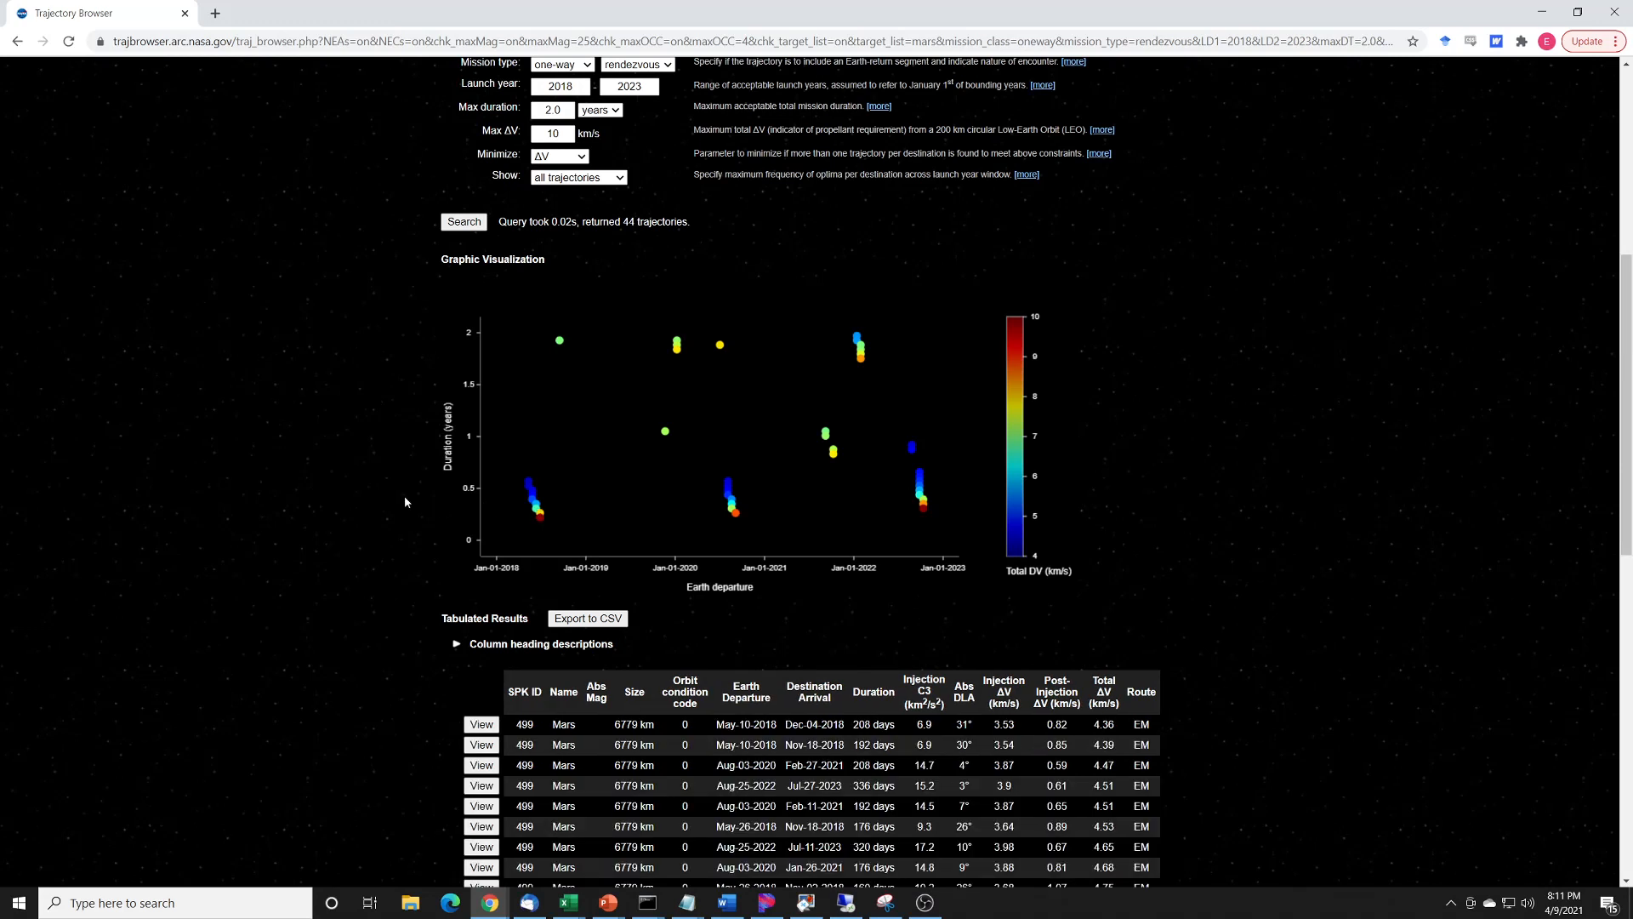
mouse_move(1000, 313)
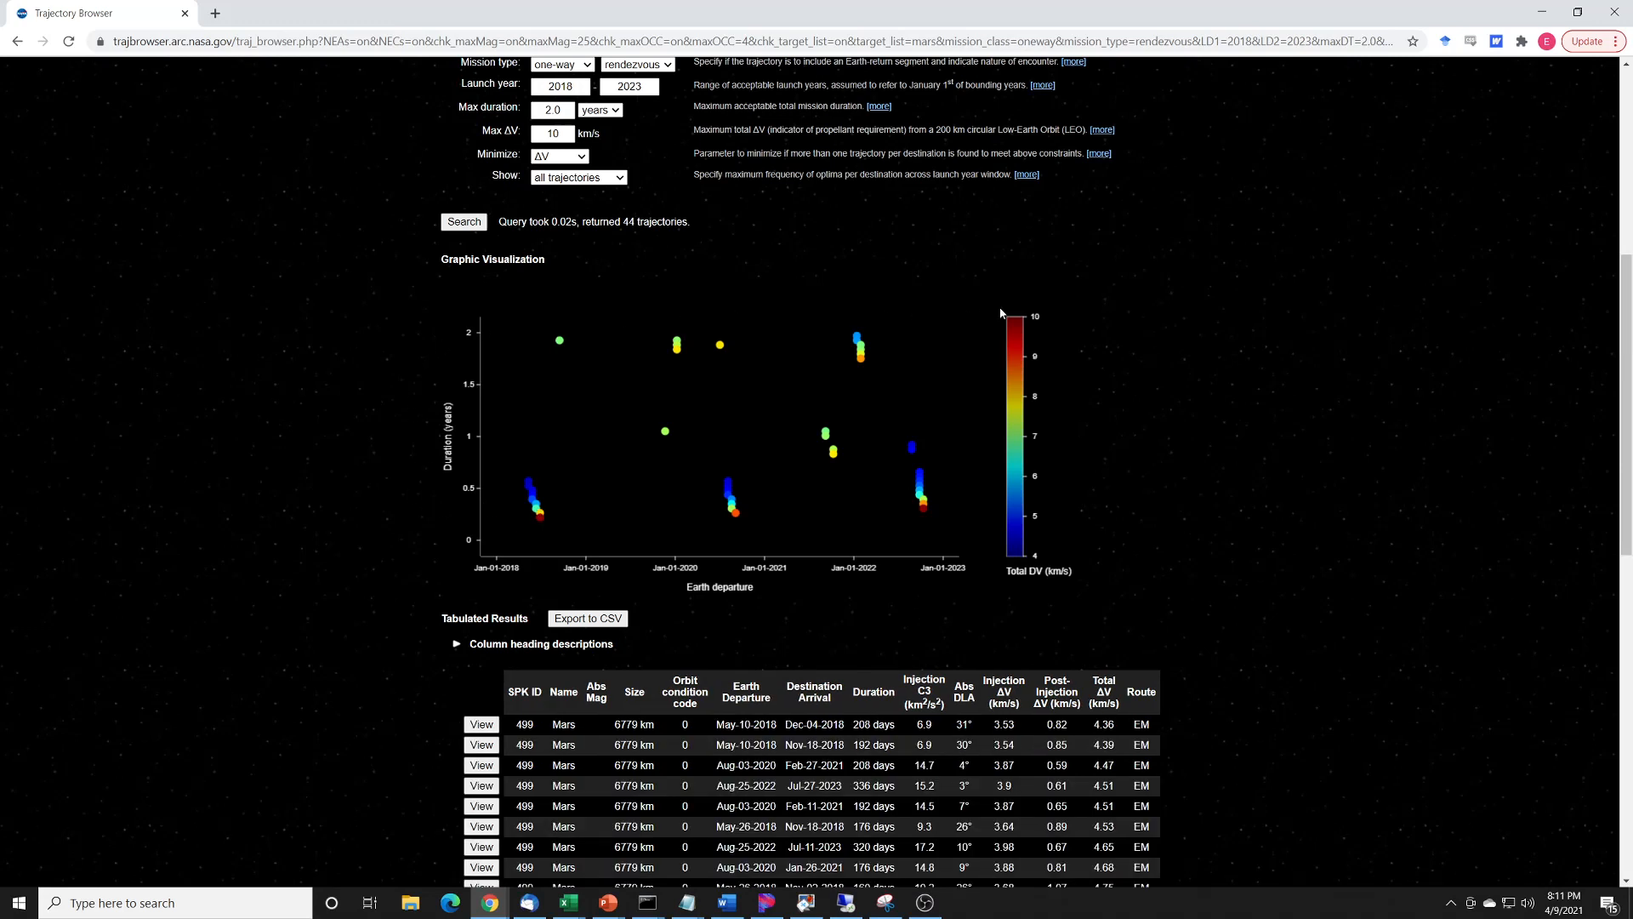
mouse_move(1014, 358)
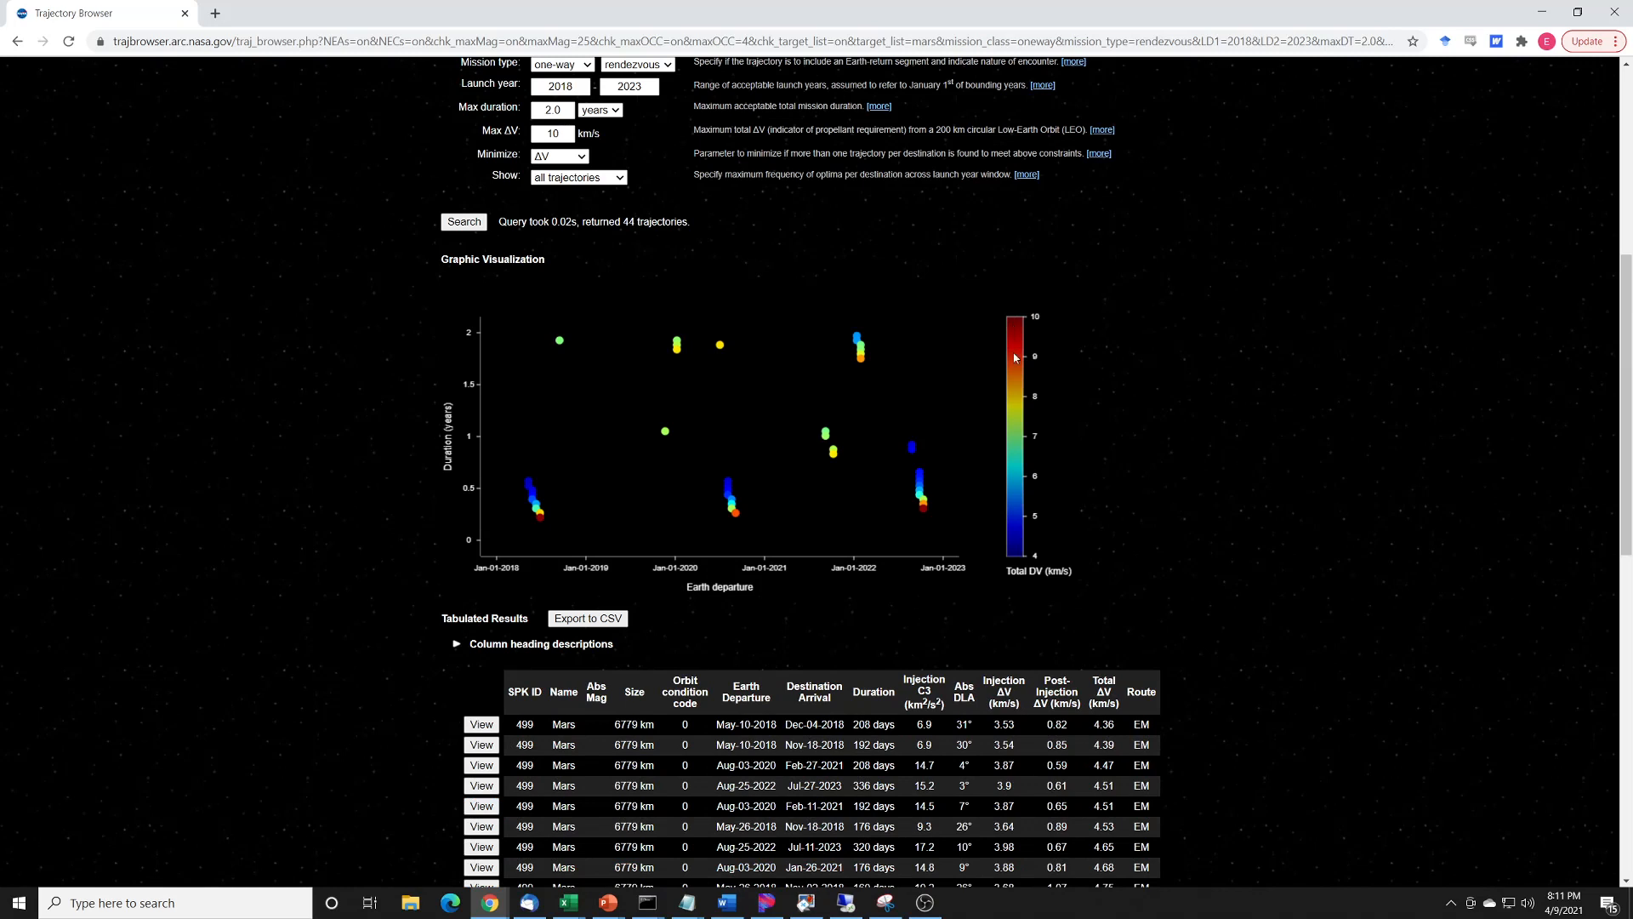
mouse_move(1035, 582)
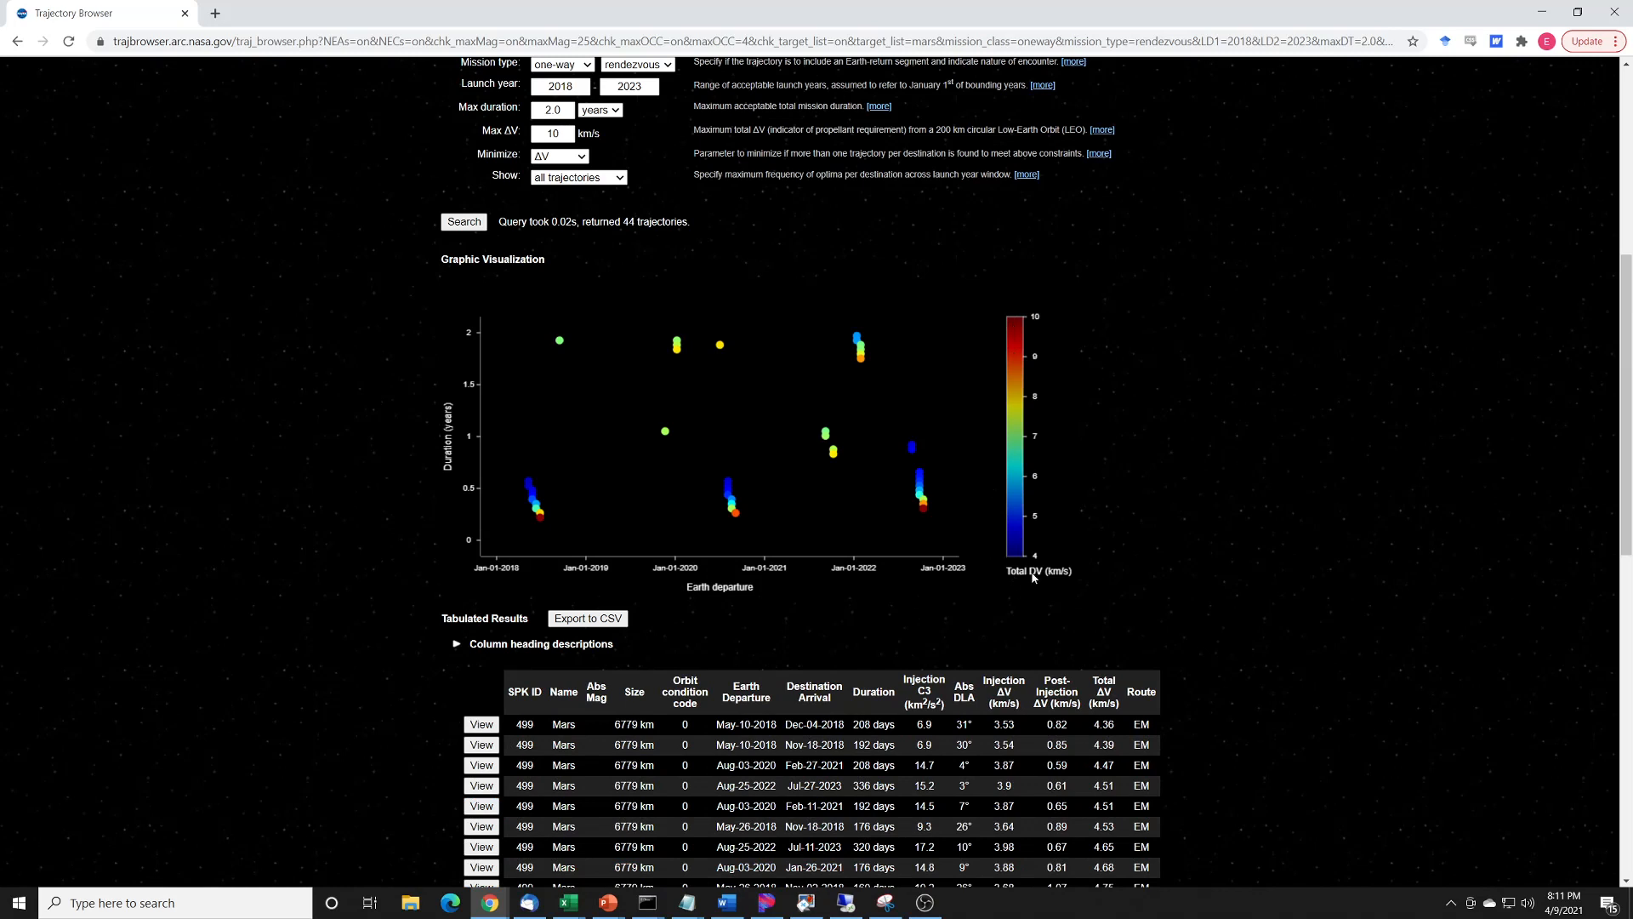
mouse_move(1072, 585)
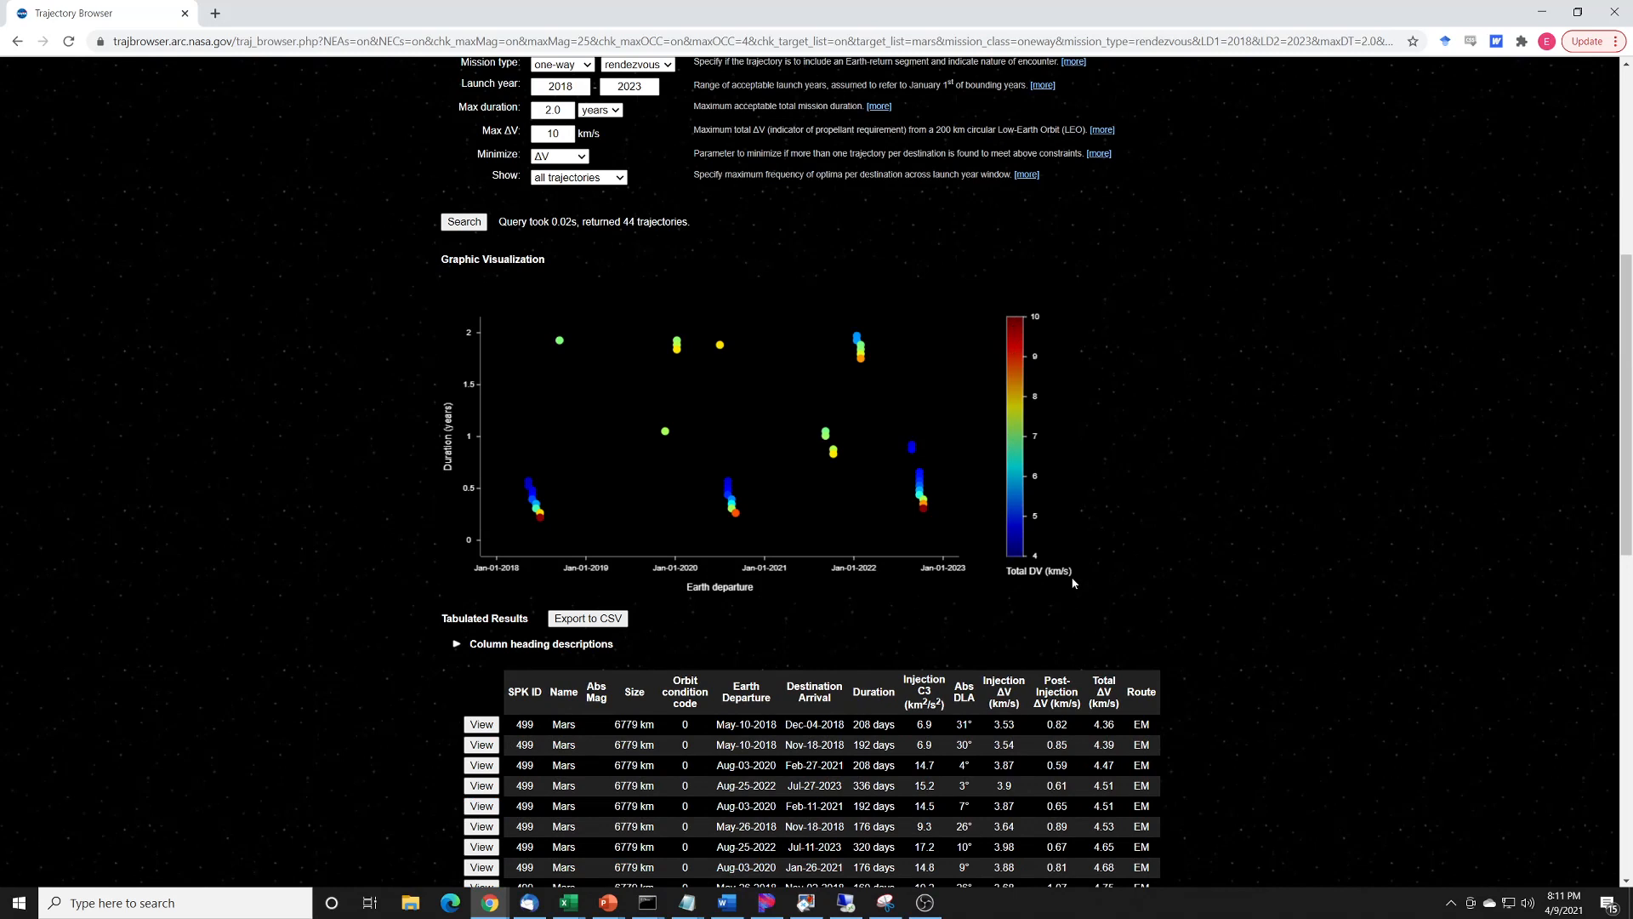
mouse_move(1059, 544)
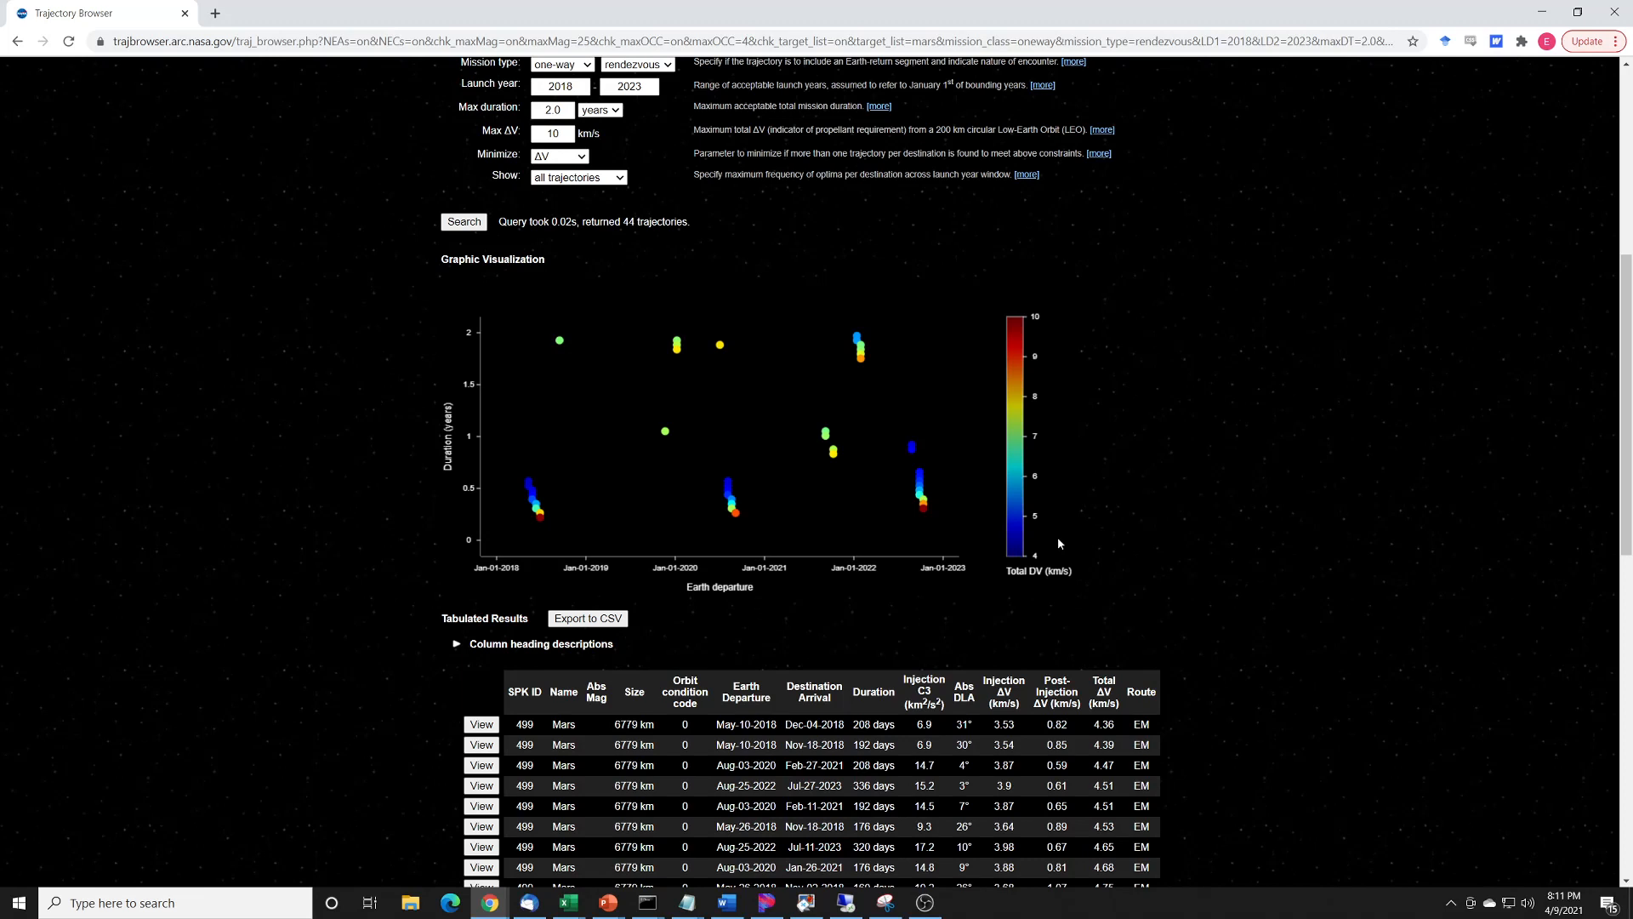
mouse_move(1014, 545)
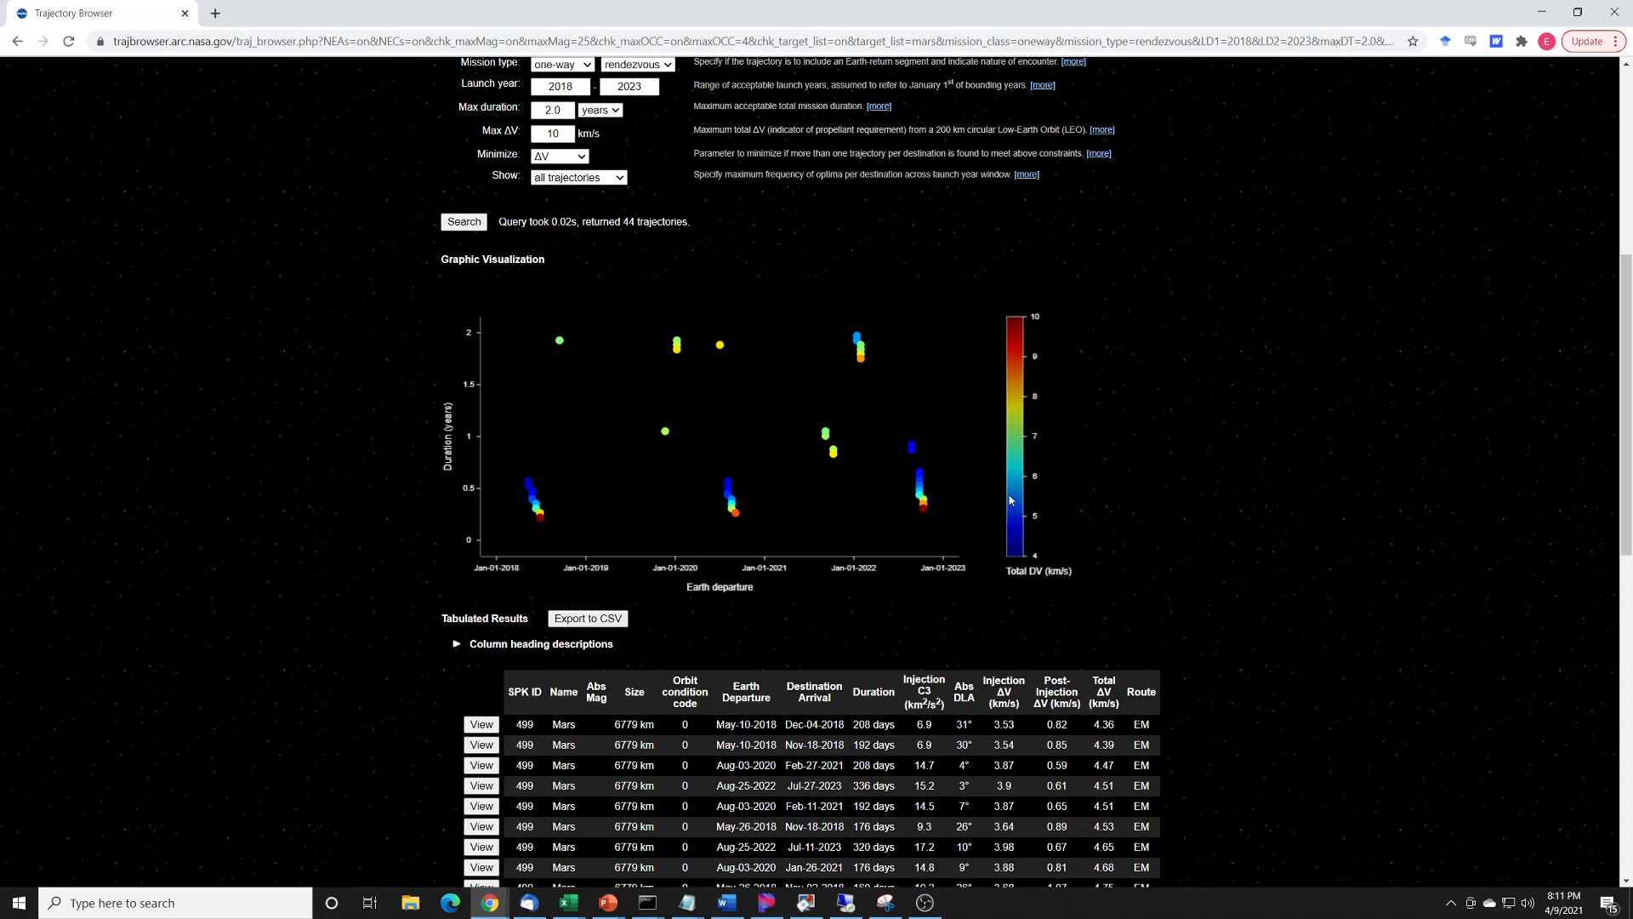
mouse_move(1045, 328)
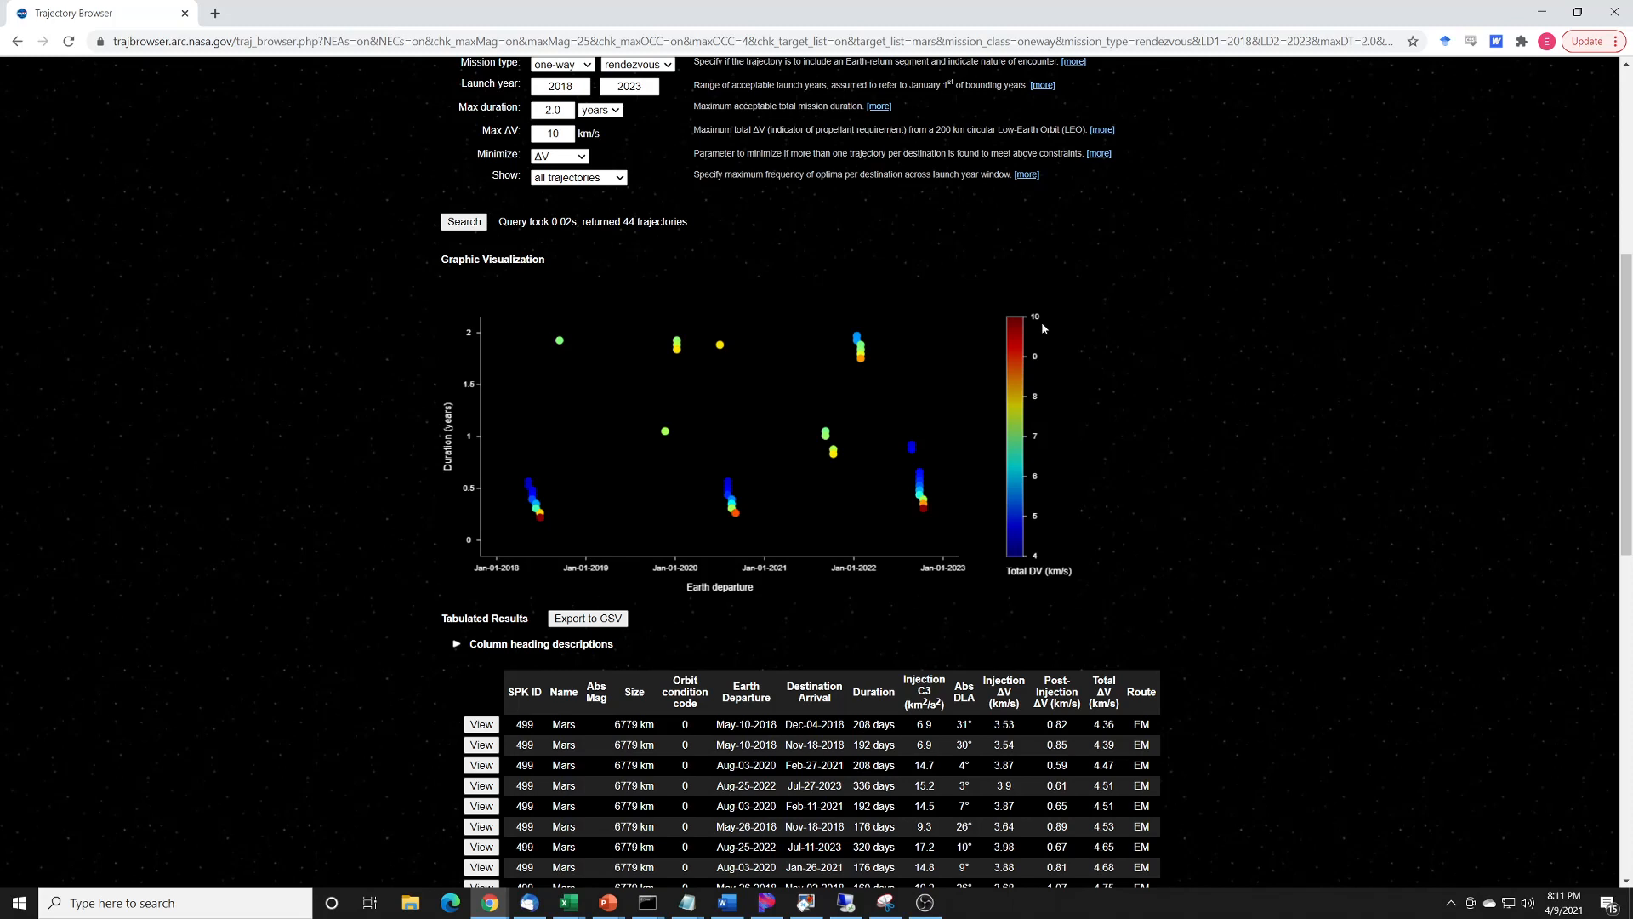
mouse_move(1019, 327)
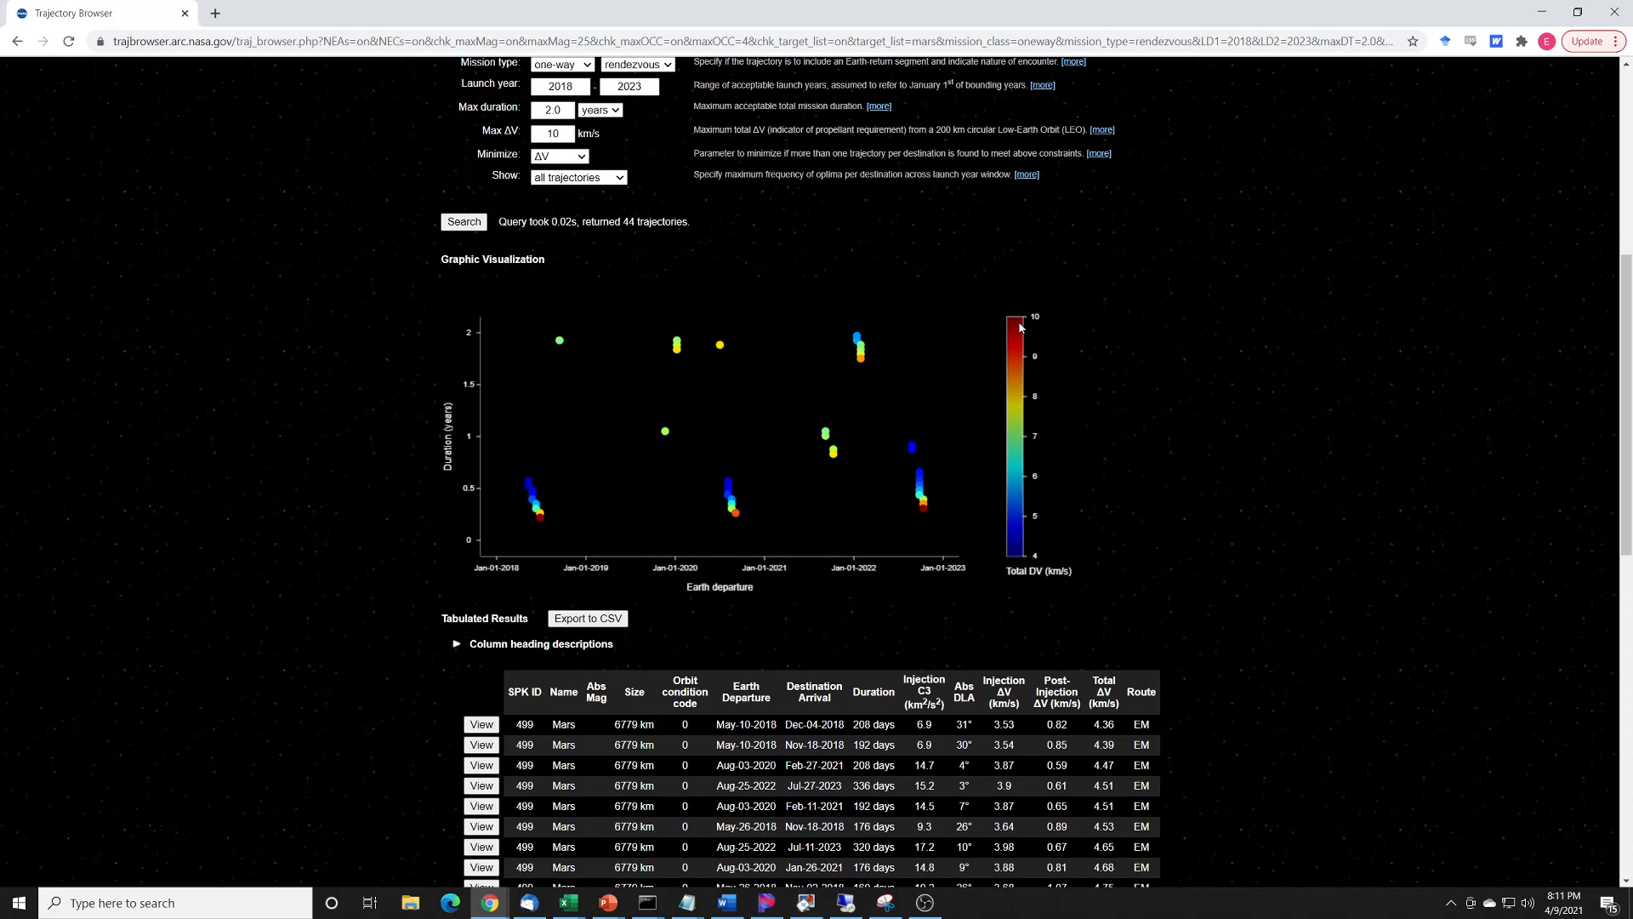
mouse_move(1058, 545)
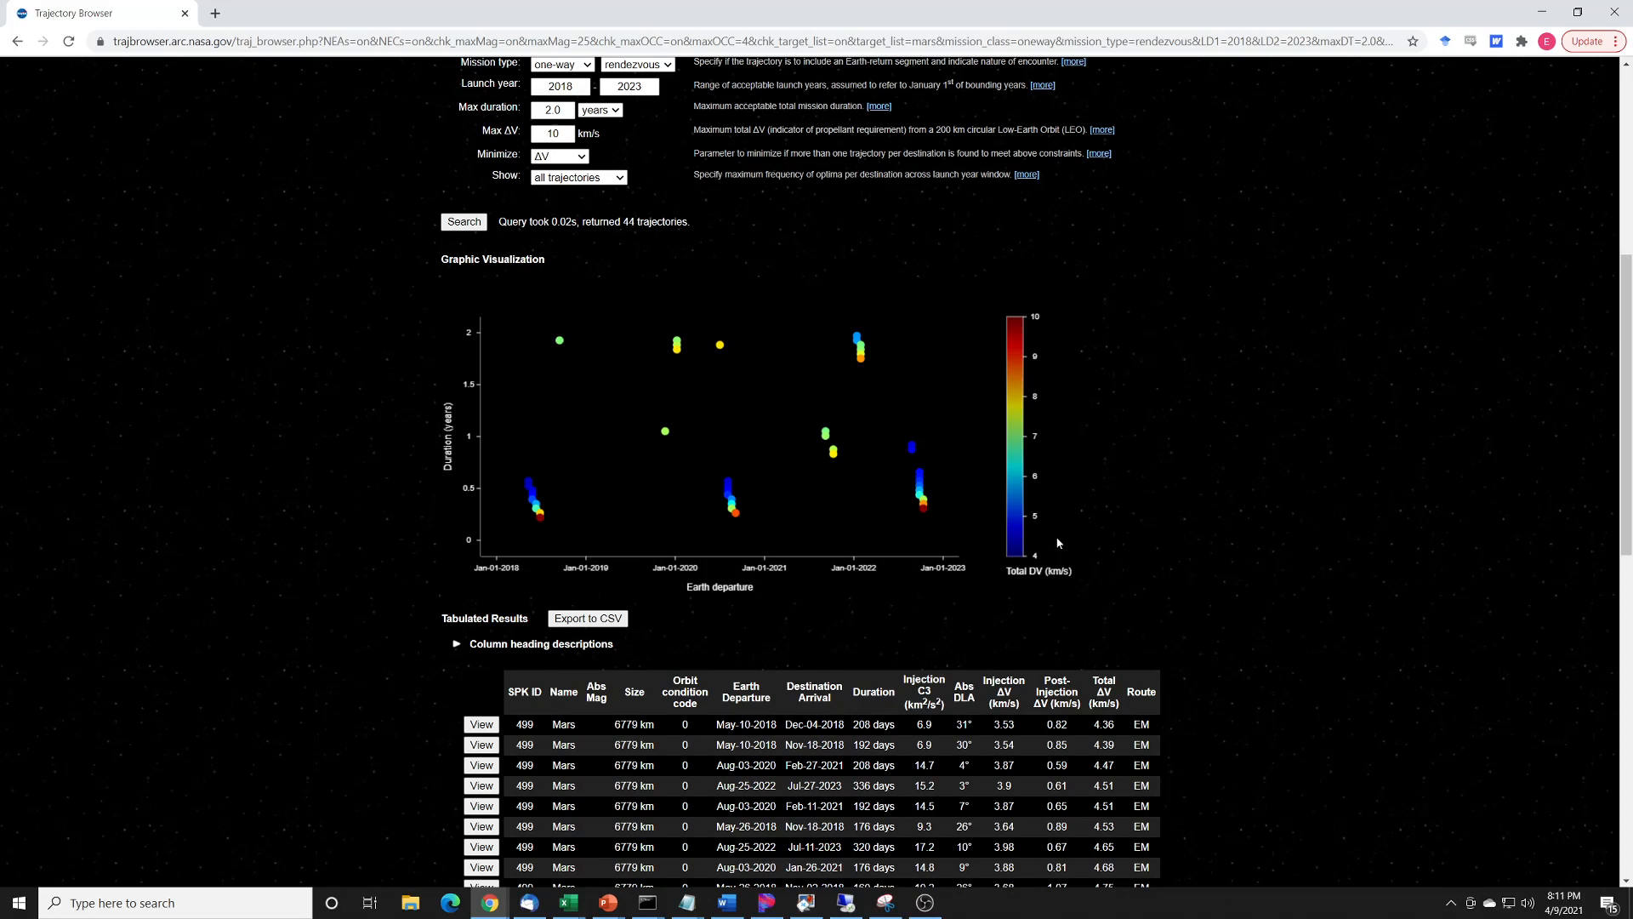
mouse_move(1048, 325)
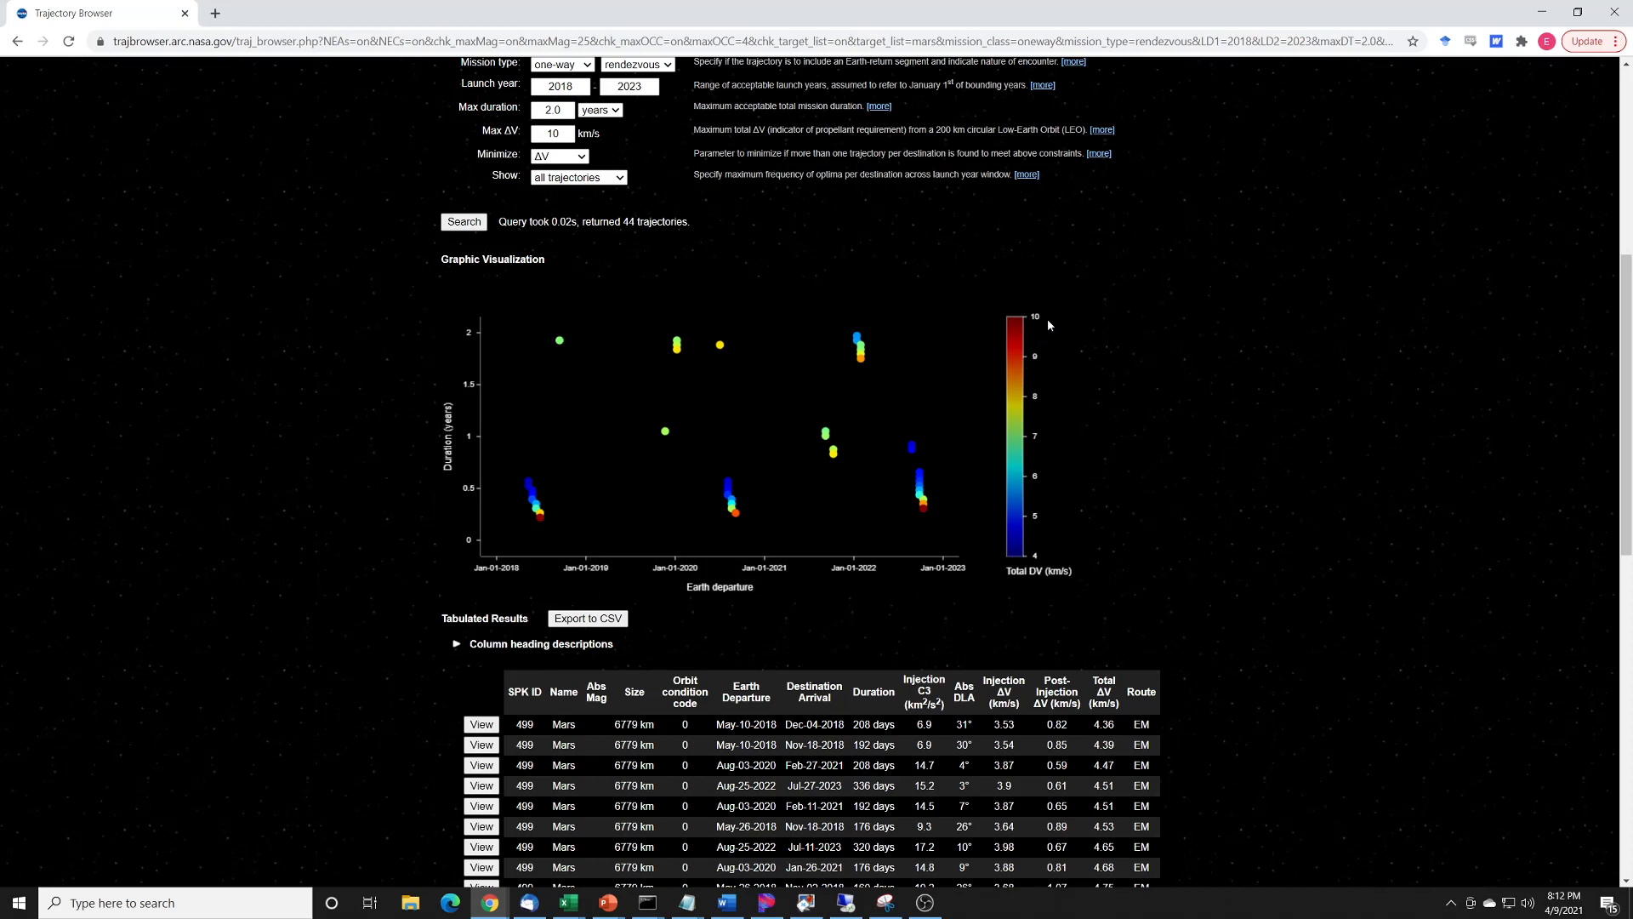
mouse_move(993, 569)
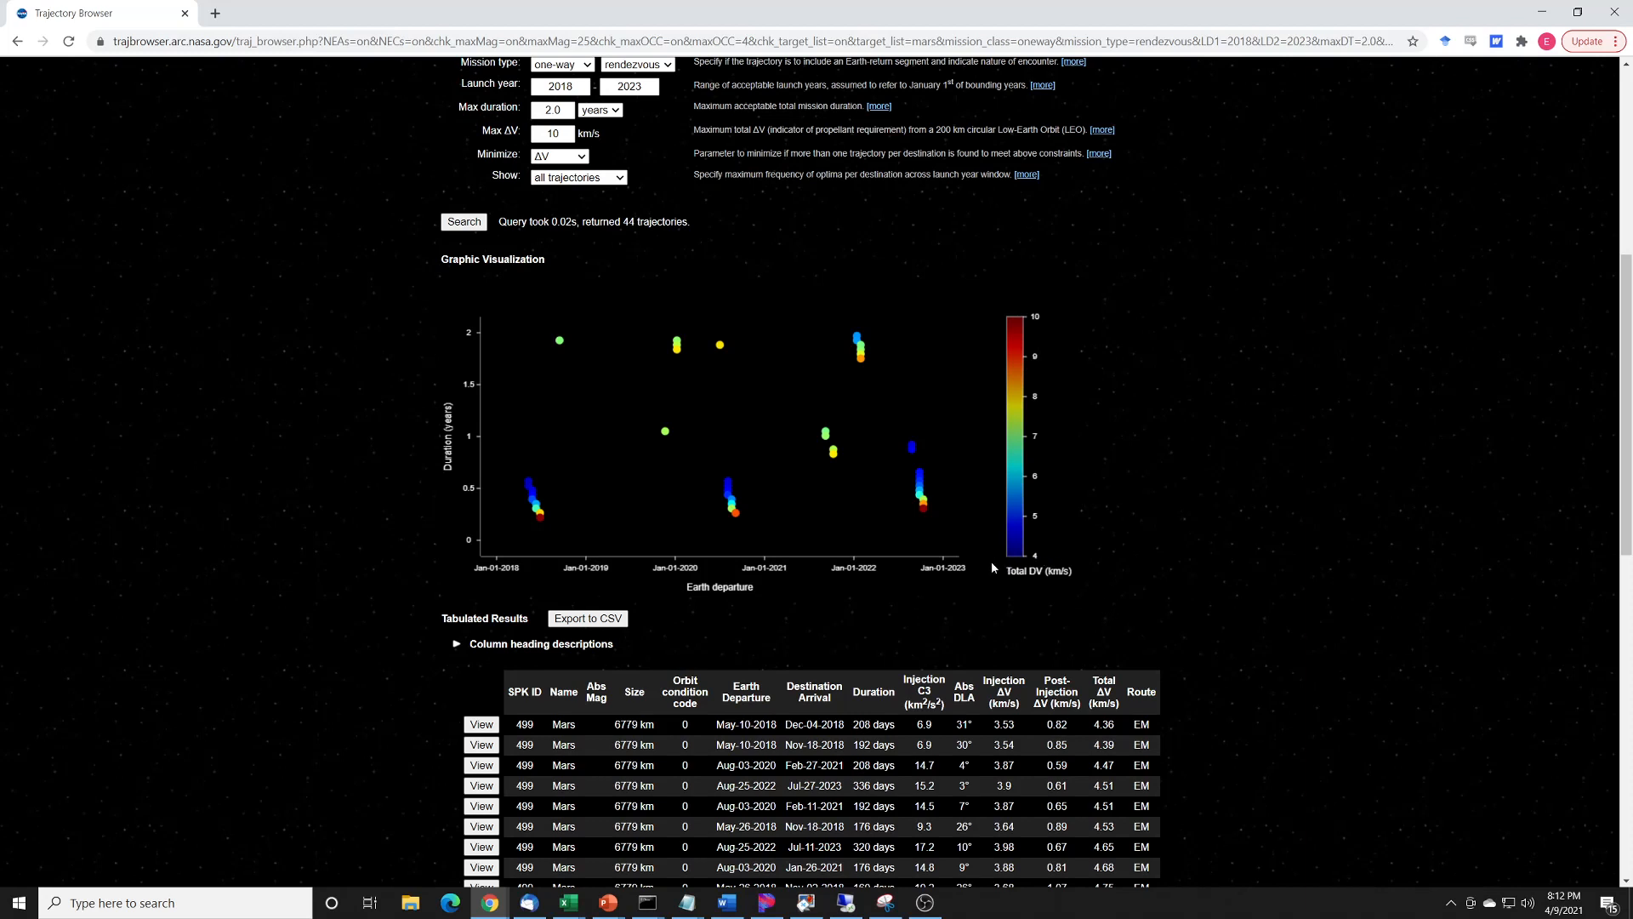
mouse_move(1146, 598)
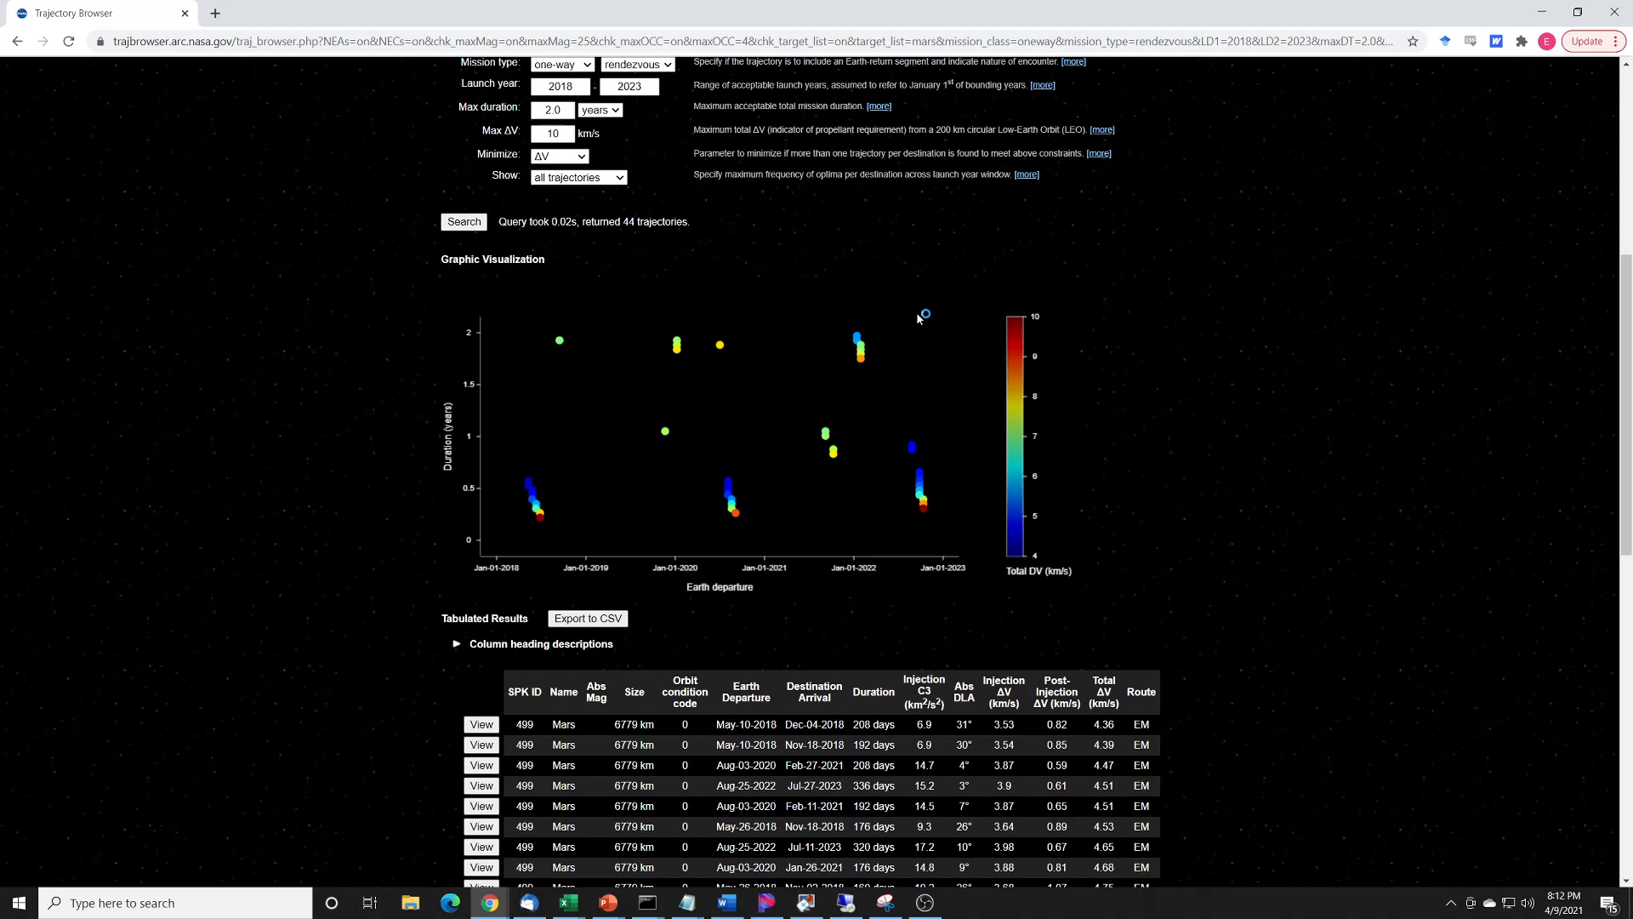
mouse_move(1233, 415)
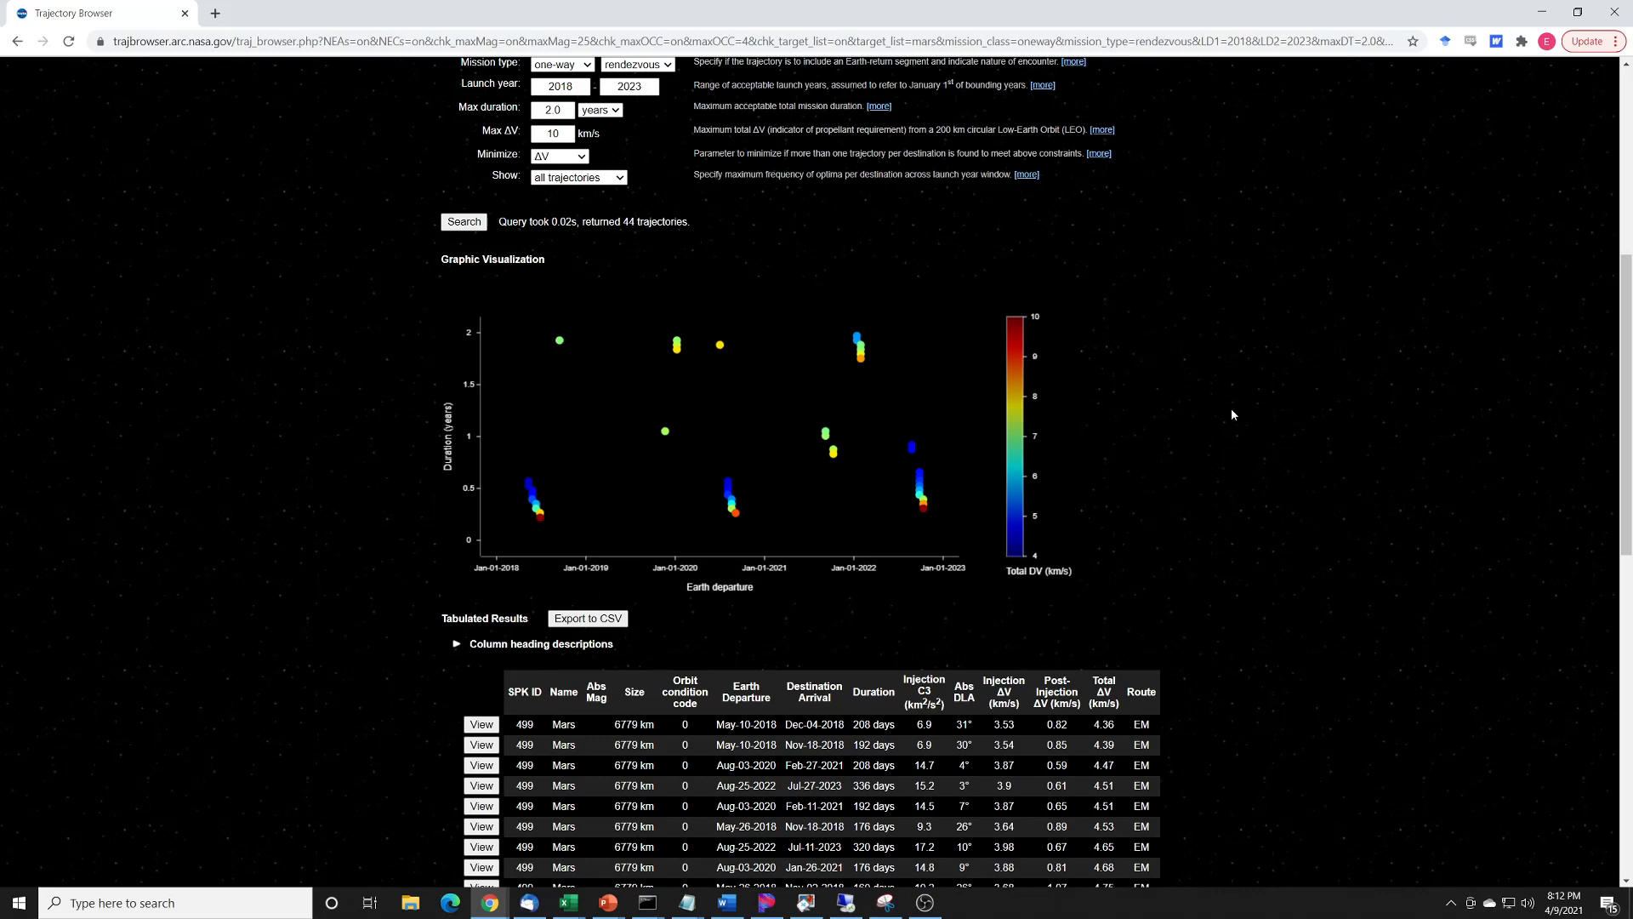
mouse_move(965, 660)
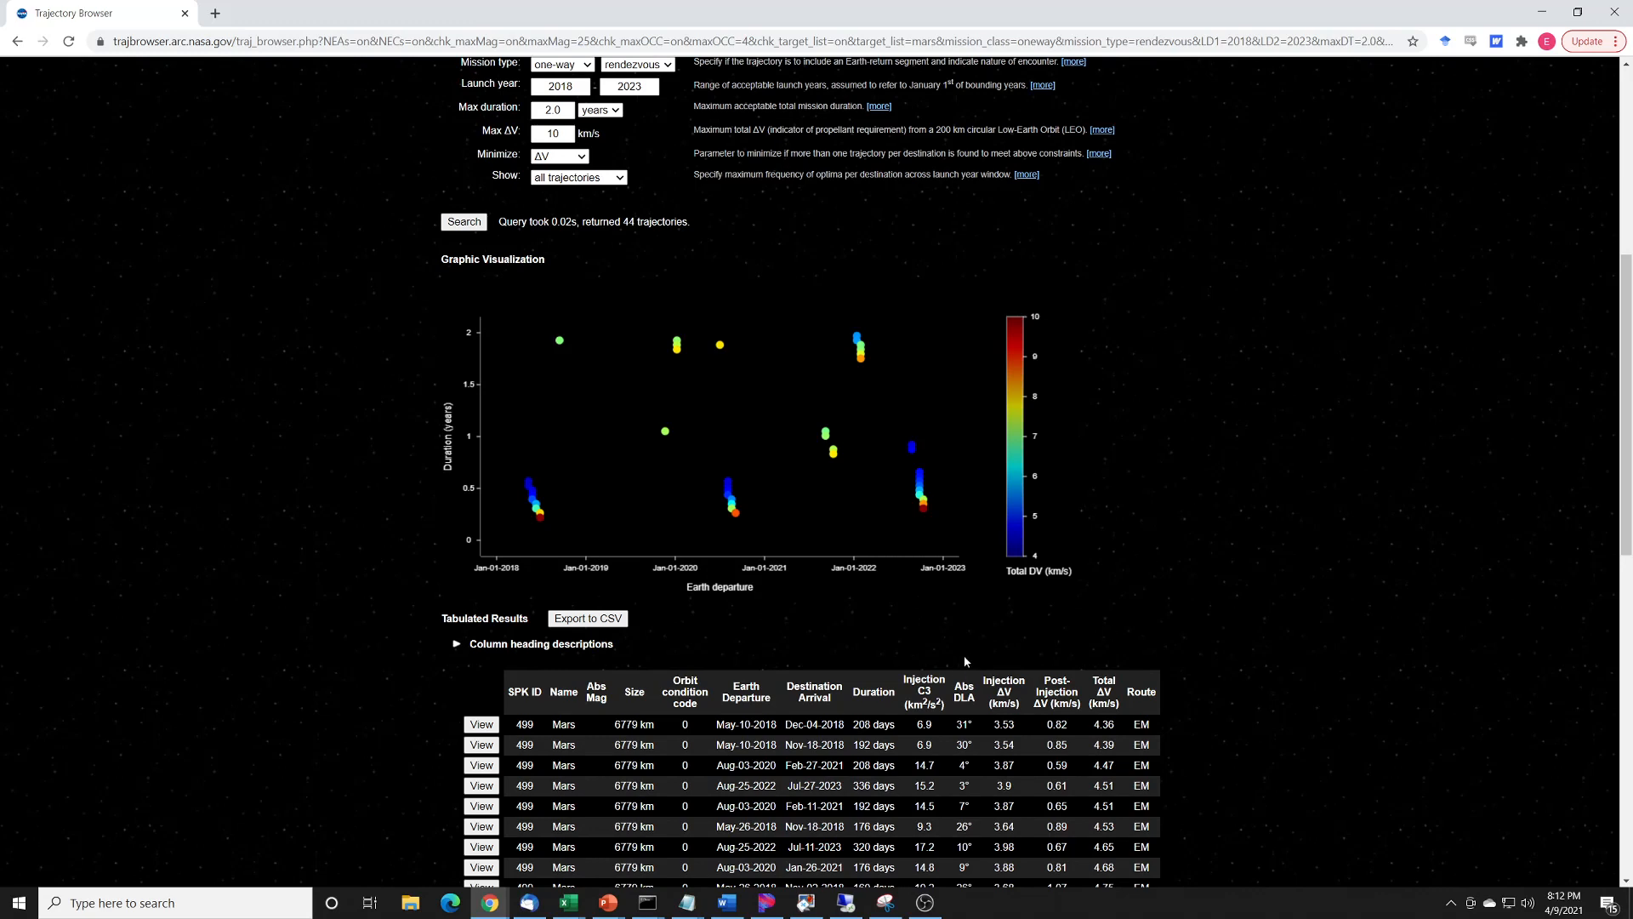
mouse_move(544, 486)
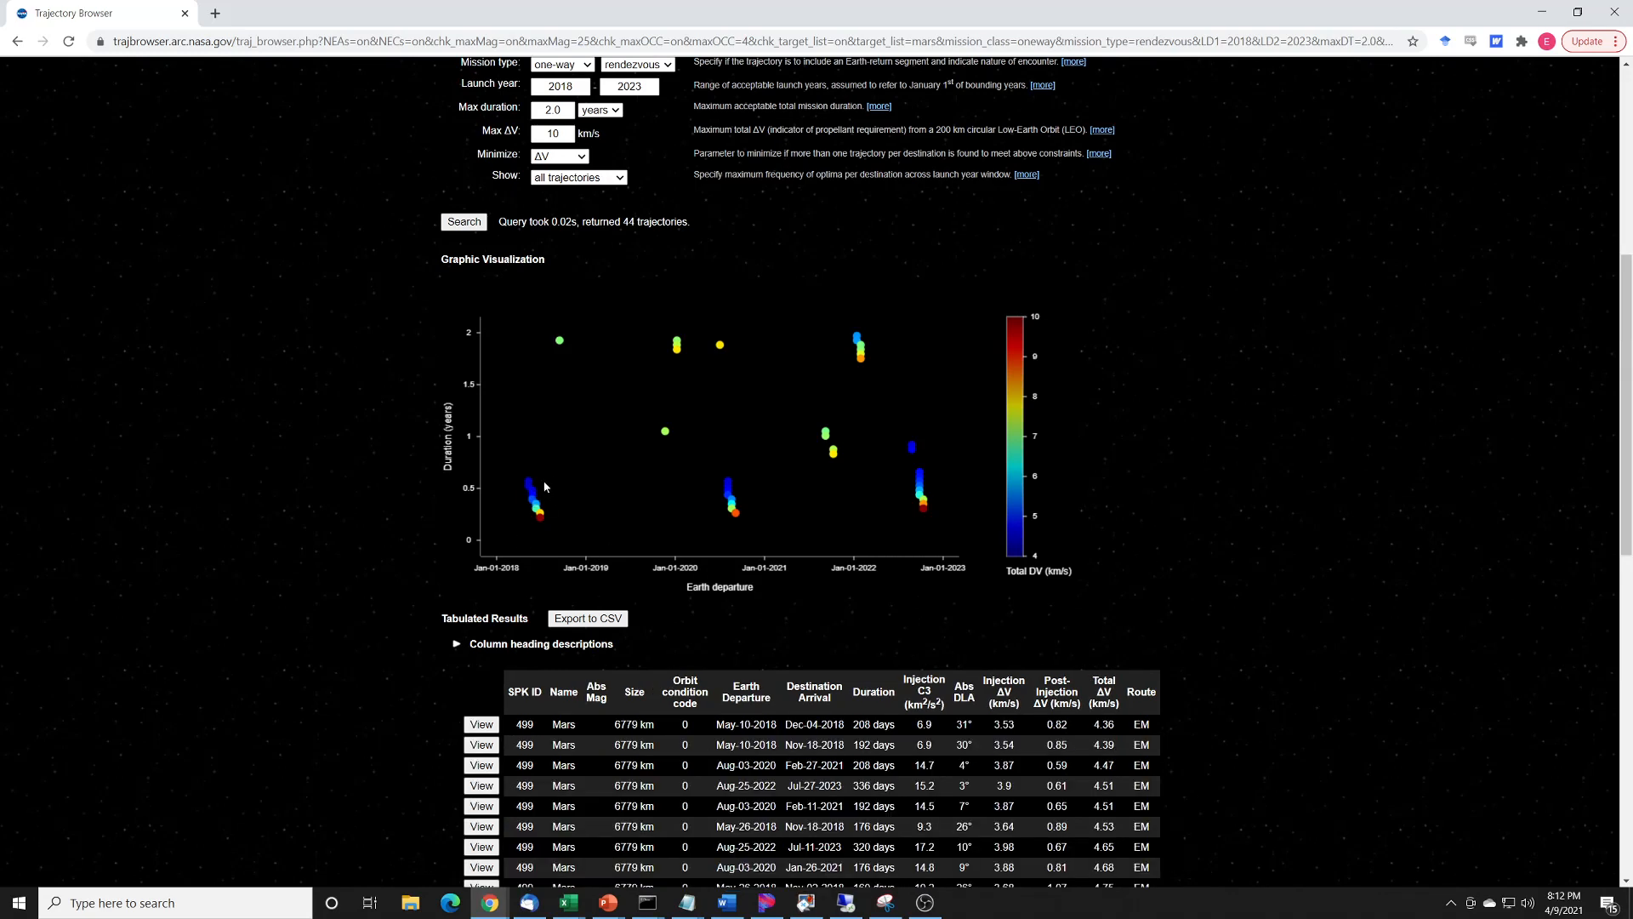
mouse_move(721, 486)
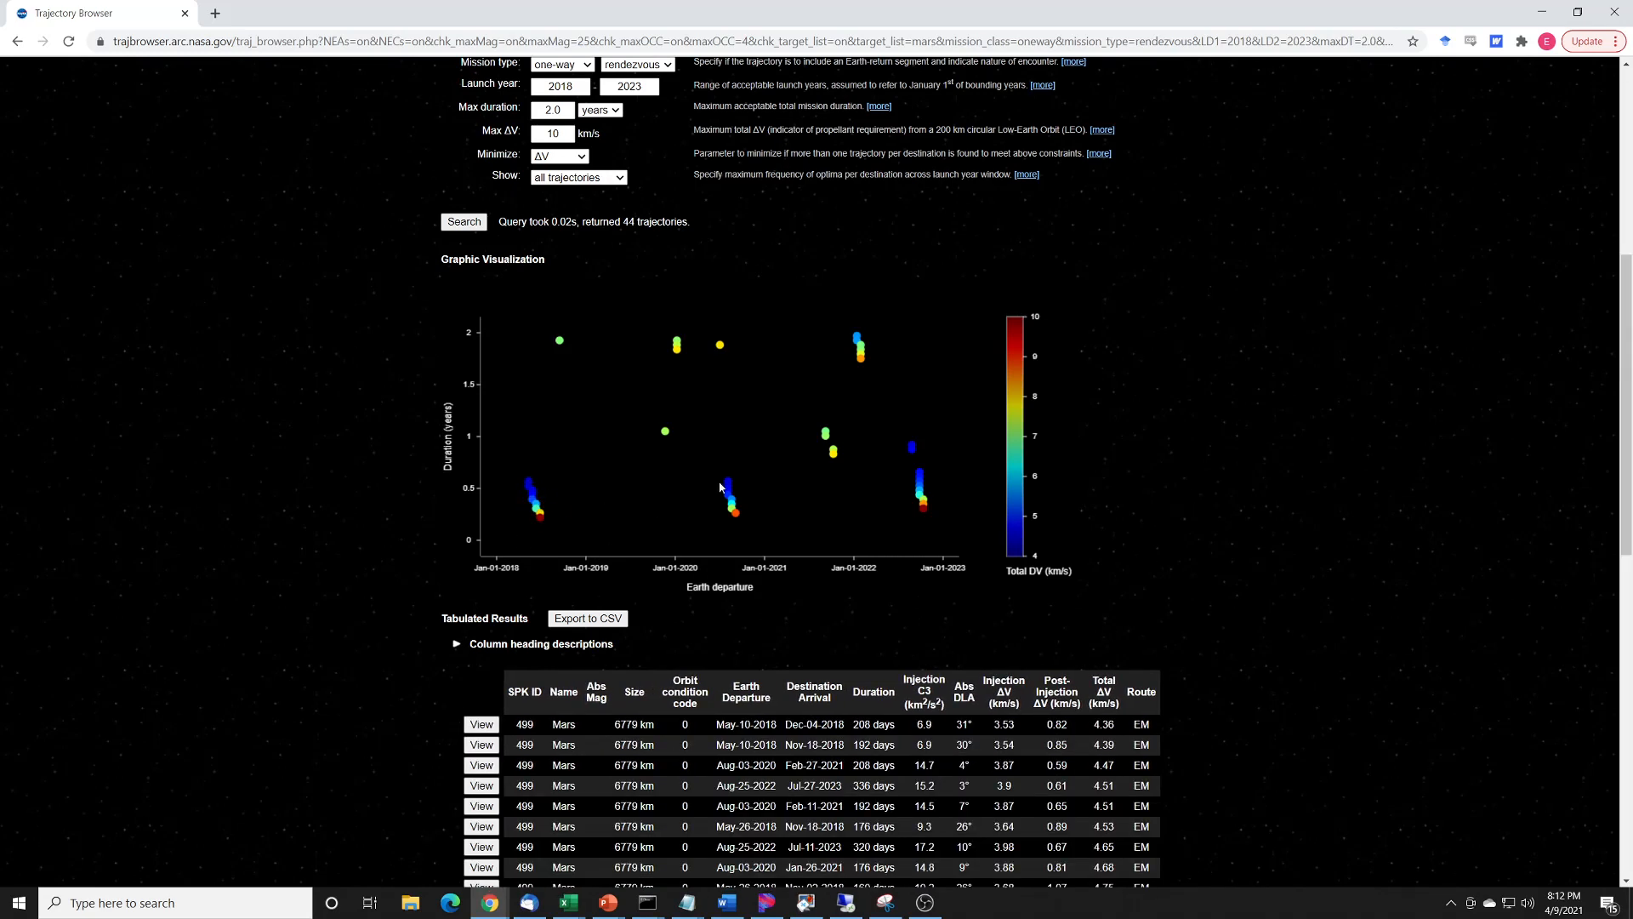
mouse_move(528, 480)
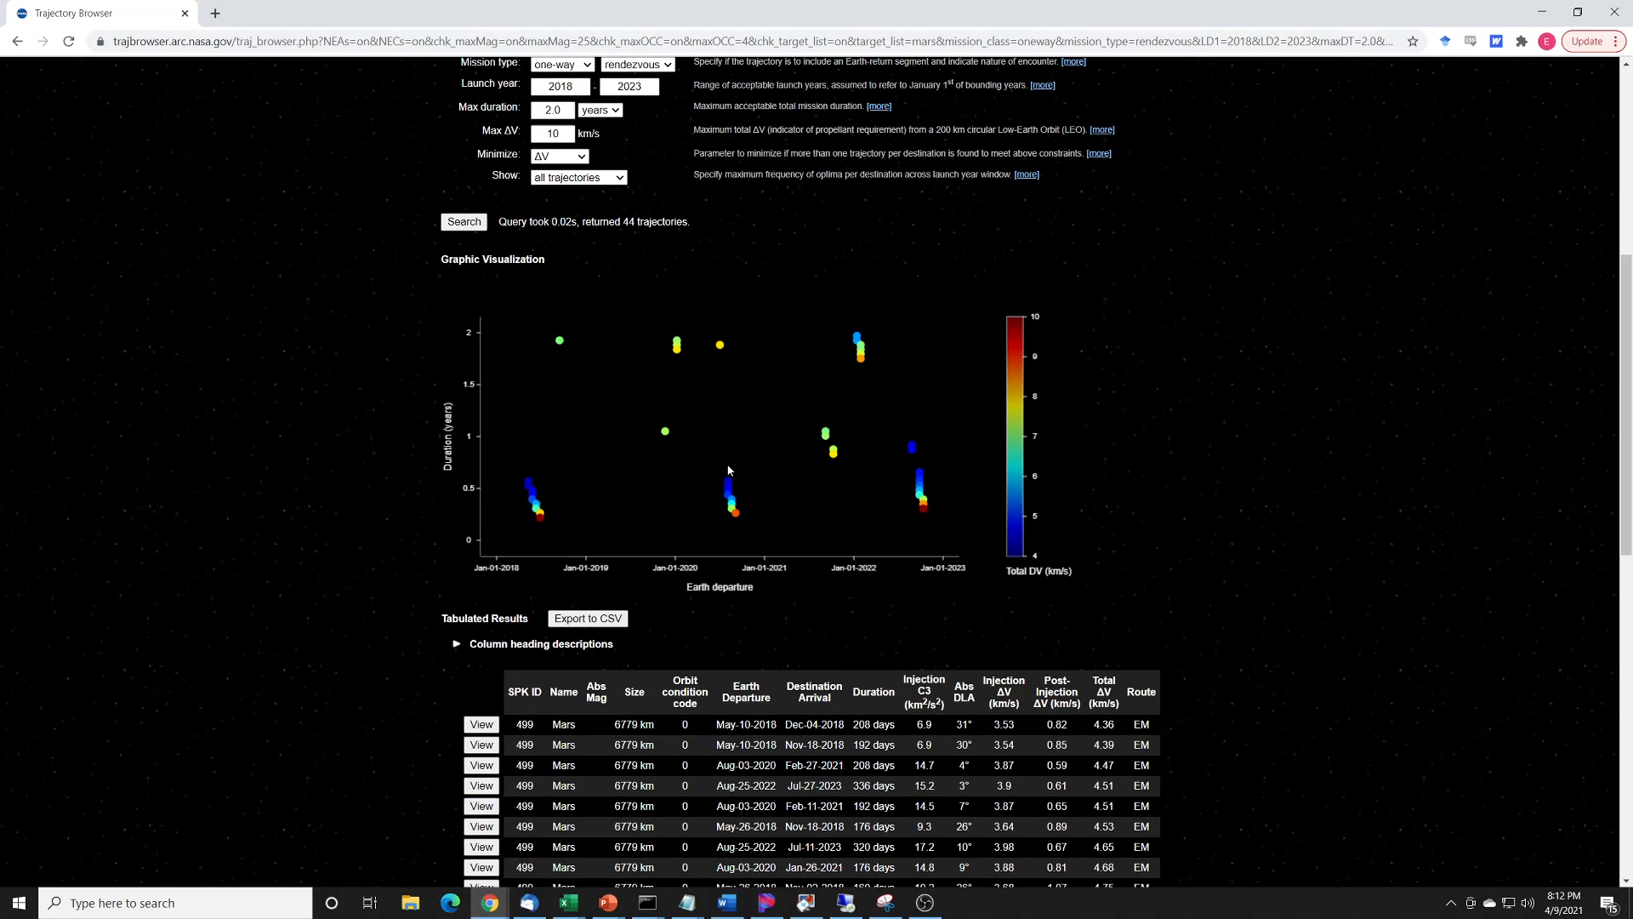
click(728, 487)
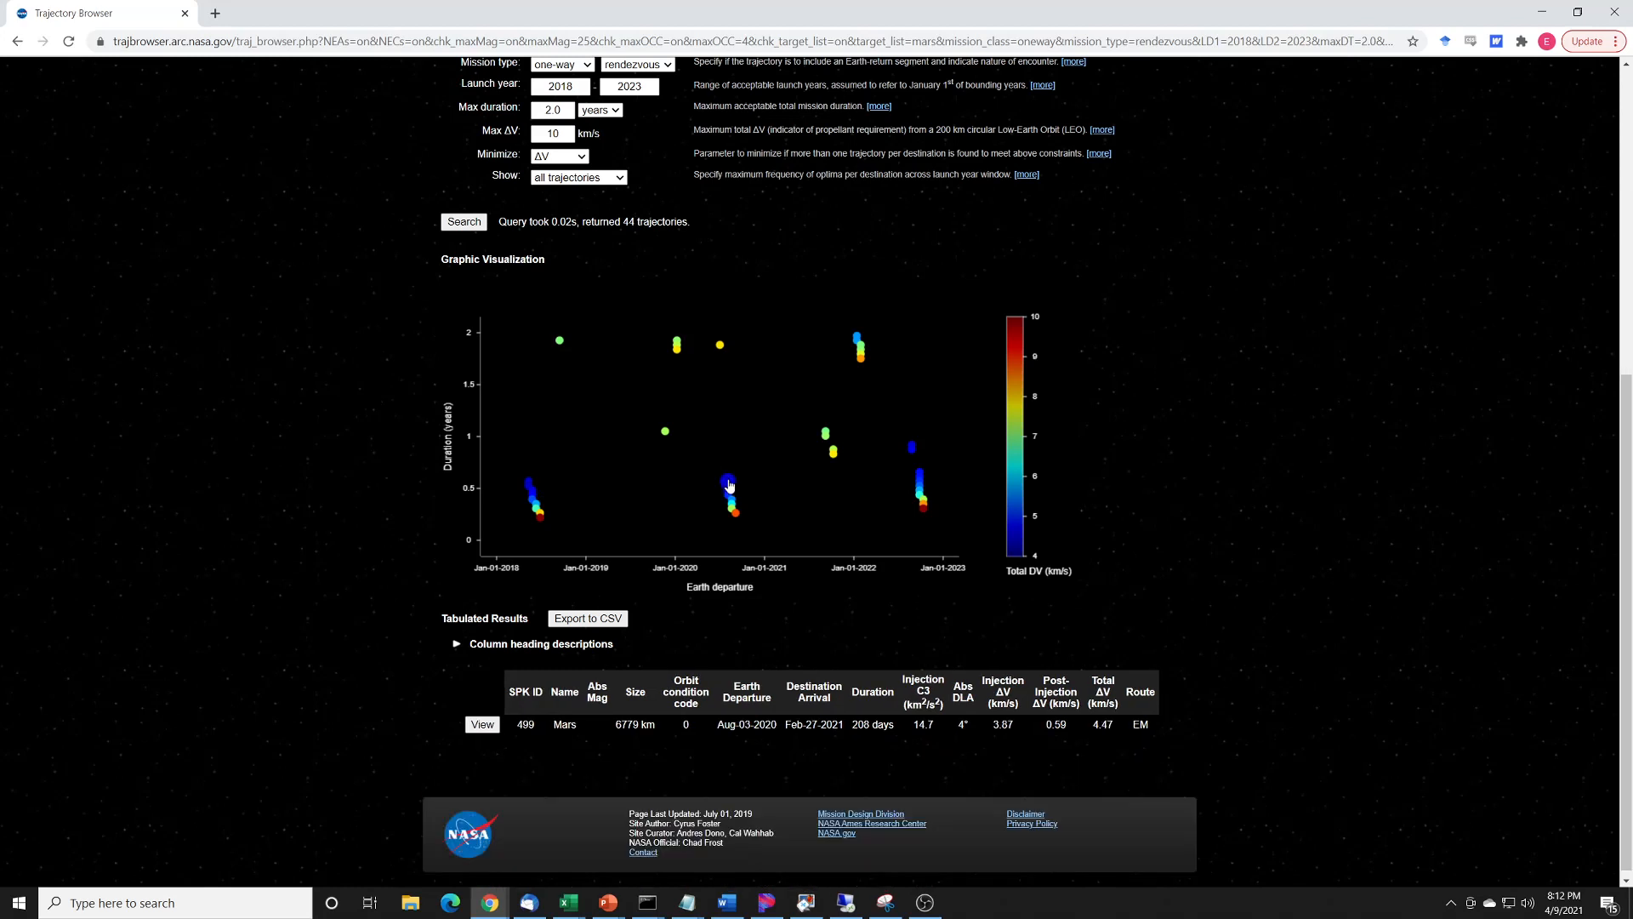
click(918, 475)
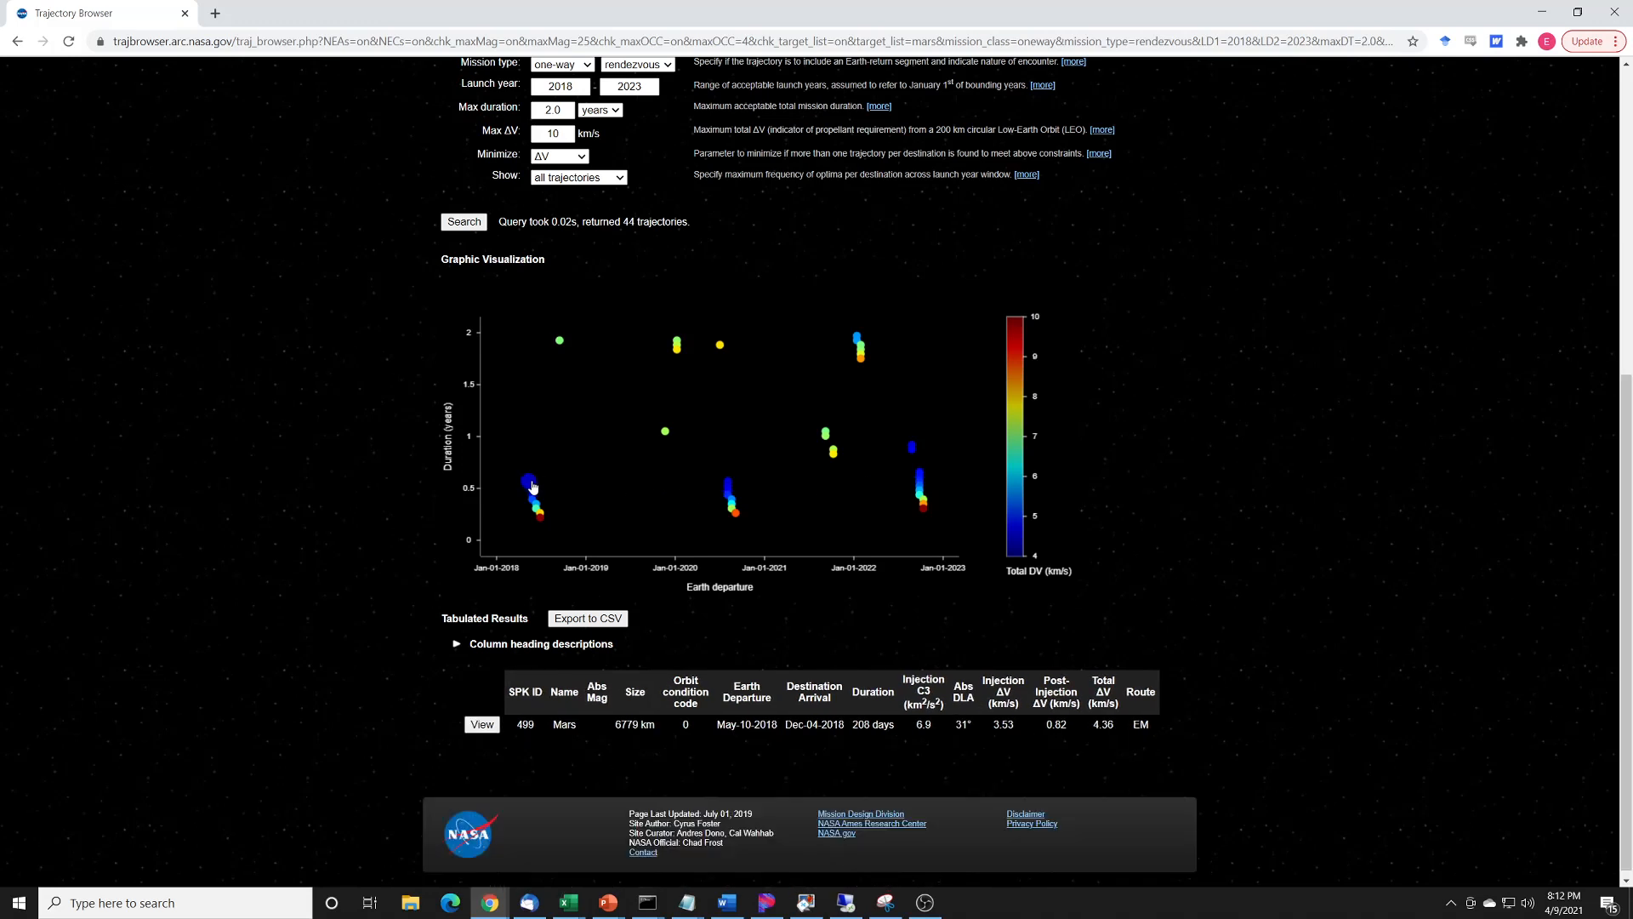
click(728, 485)
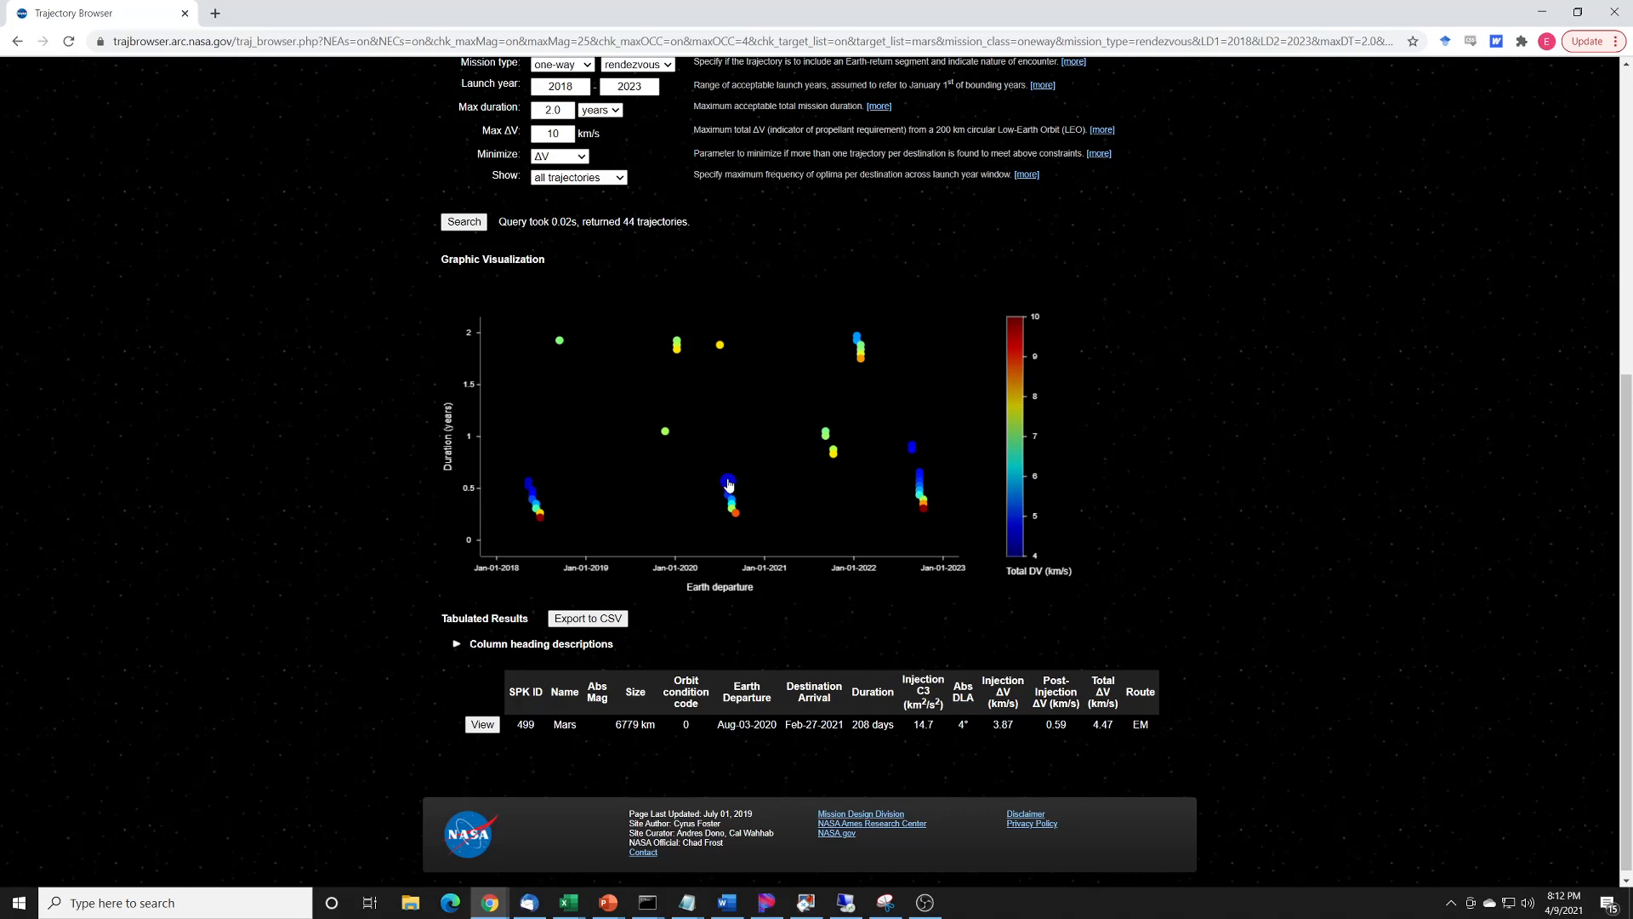
click(530, 487)
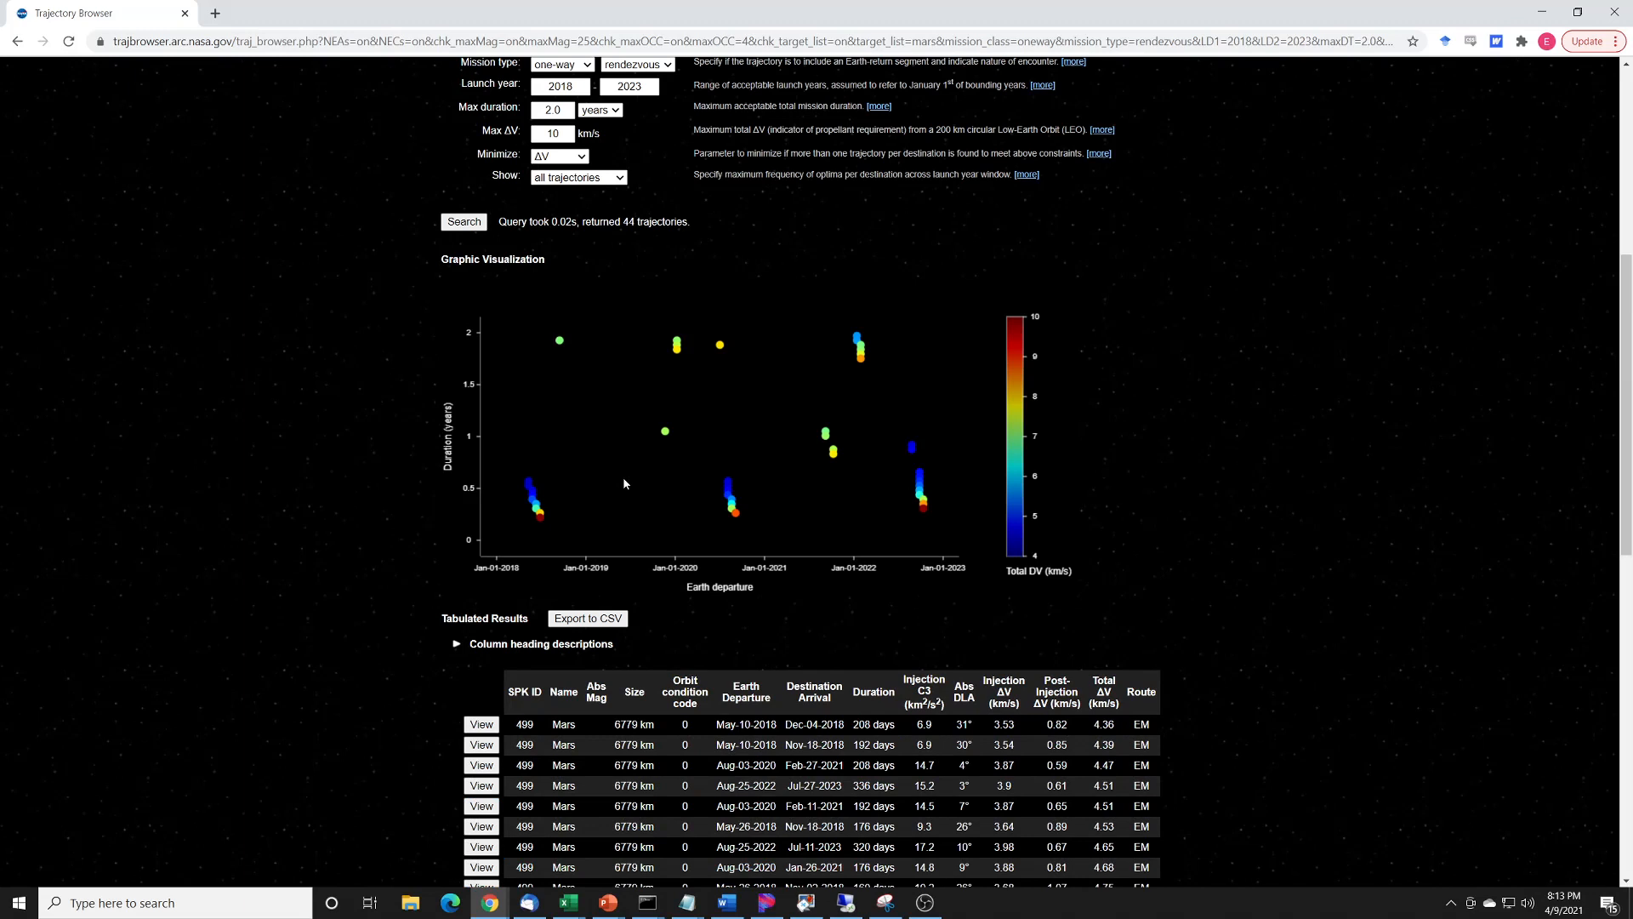
click(728, 483)
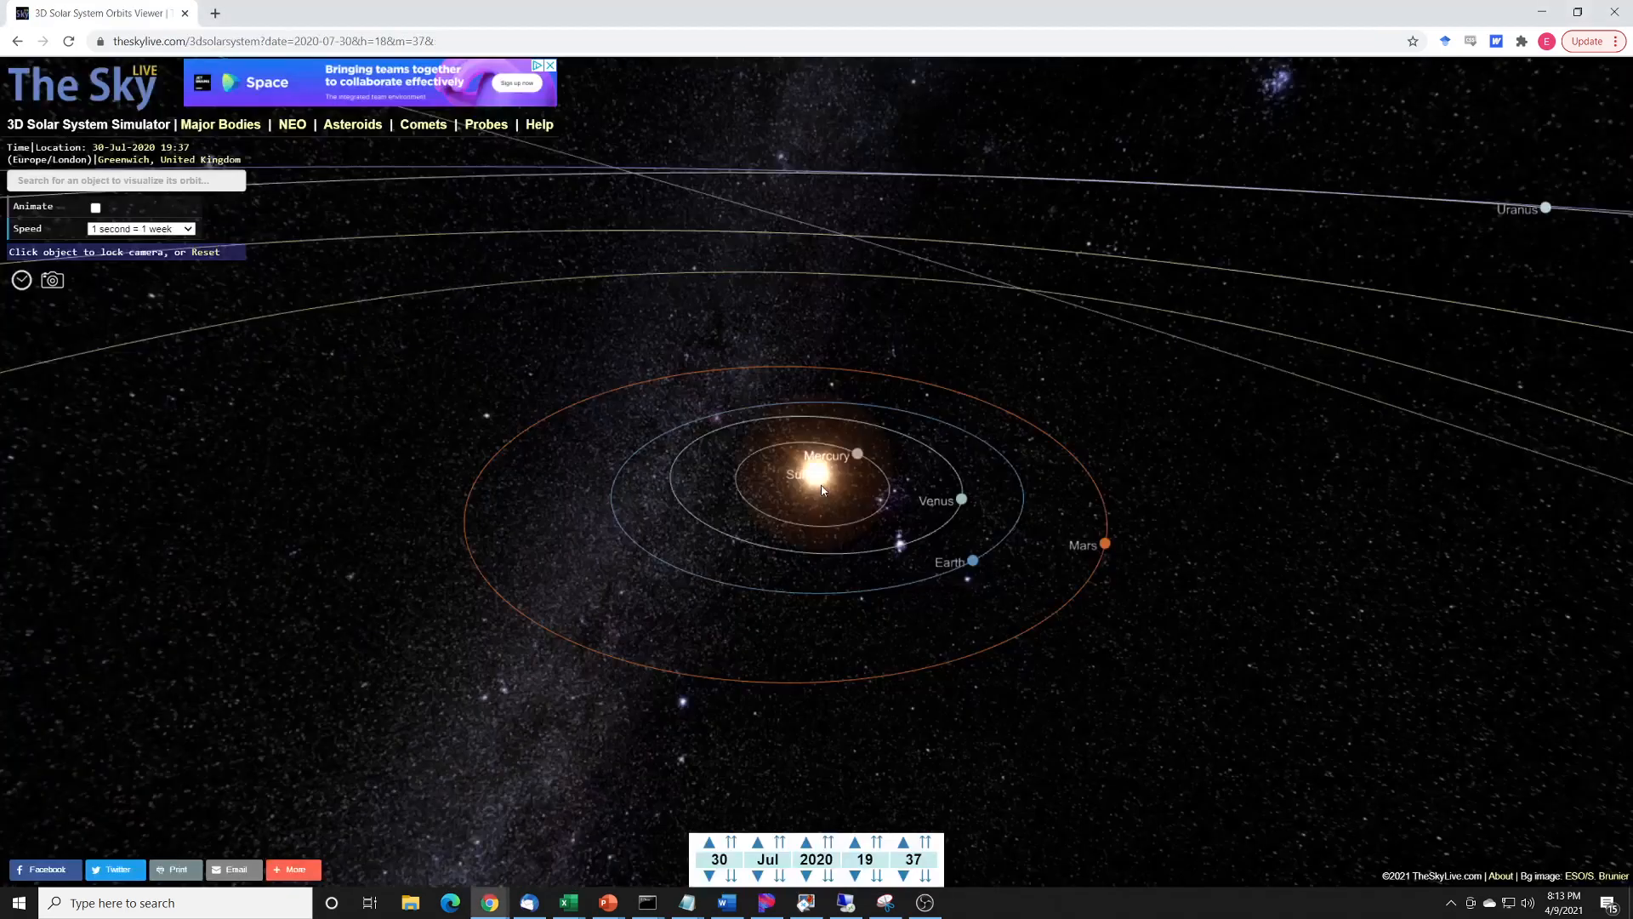
mouse_move(1177, 558)
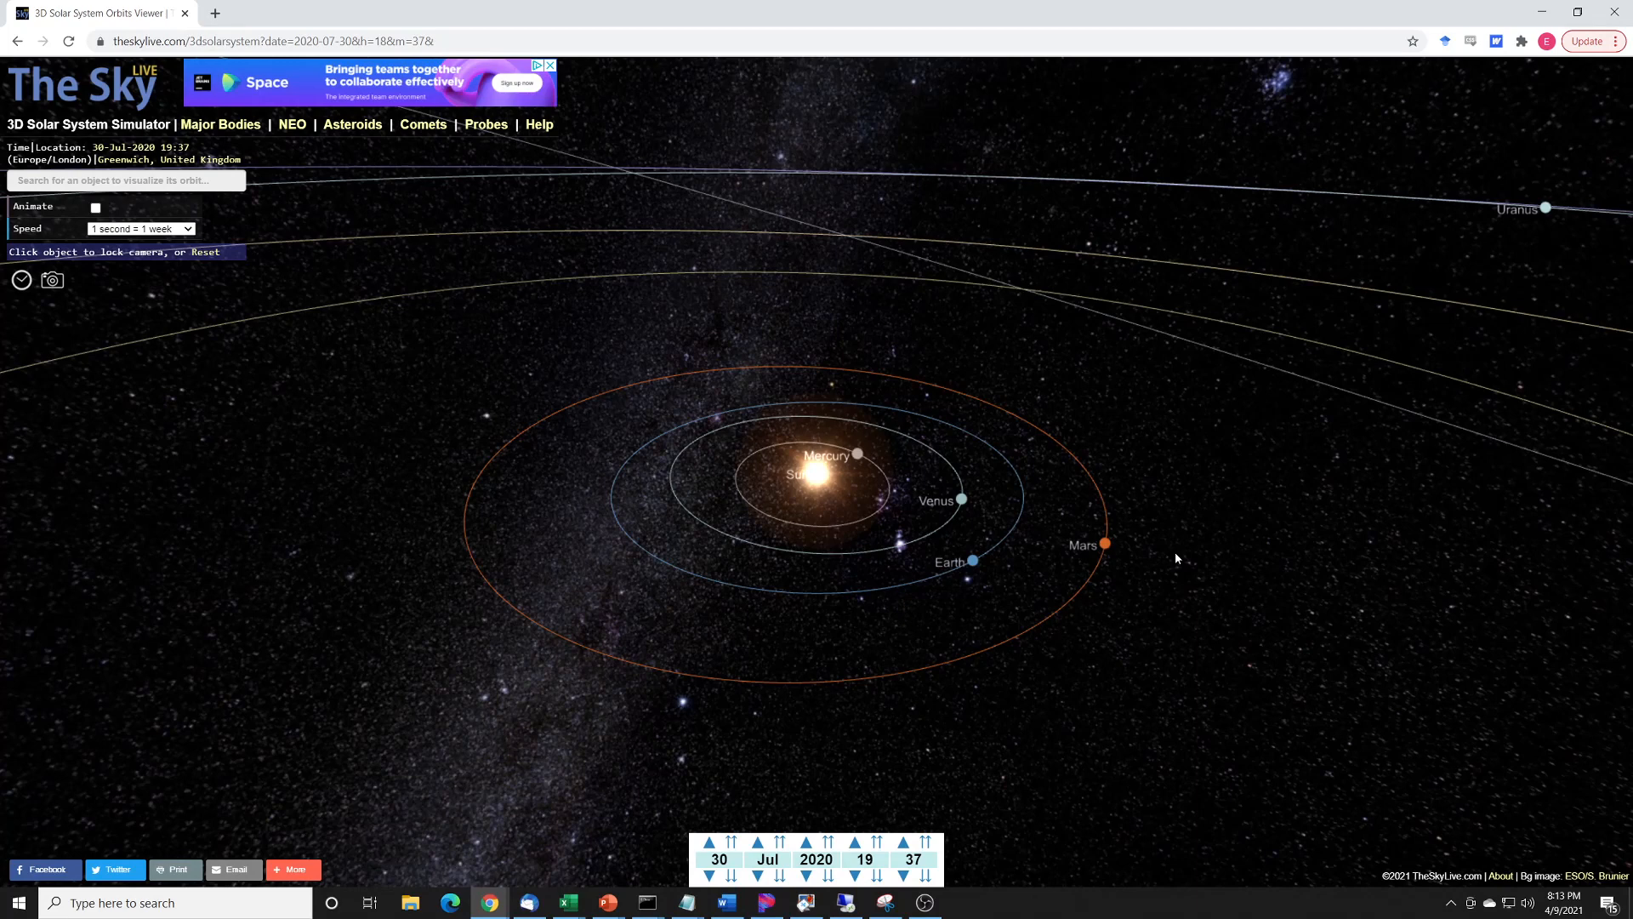
mouse_move(1120, 553)
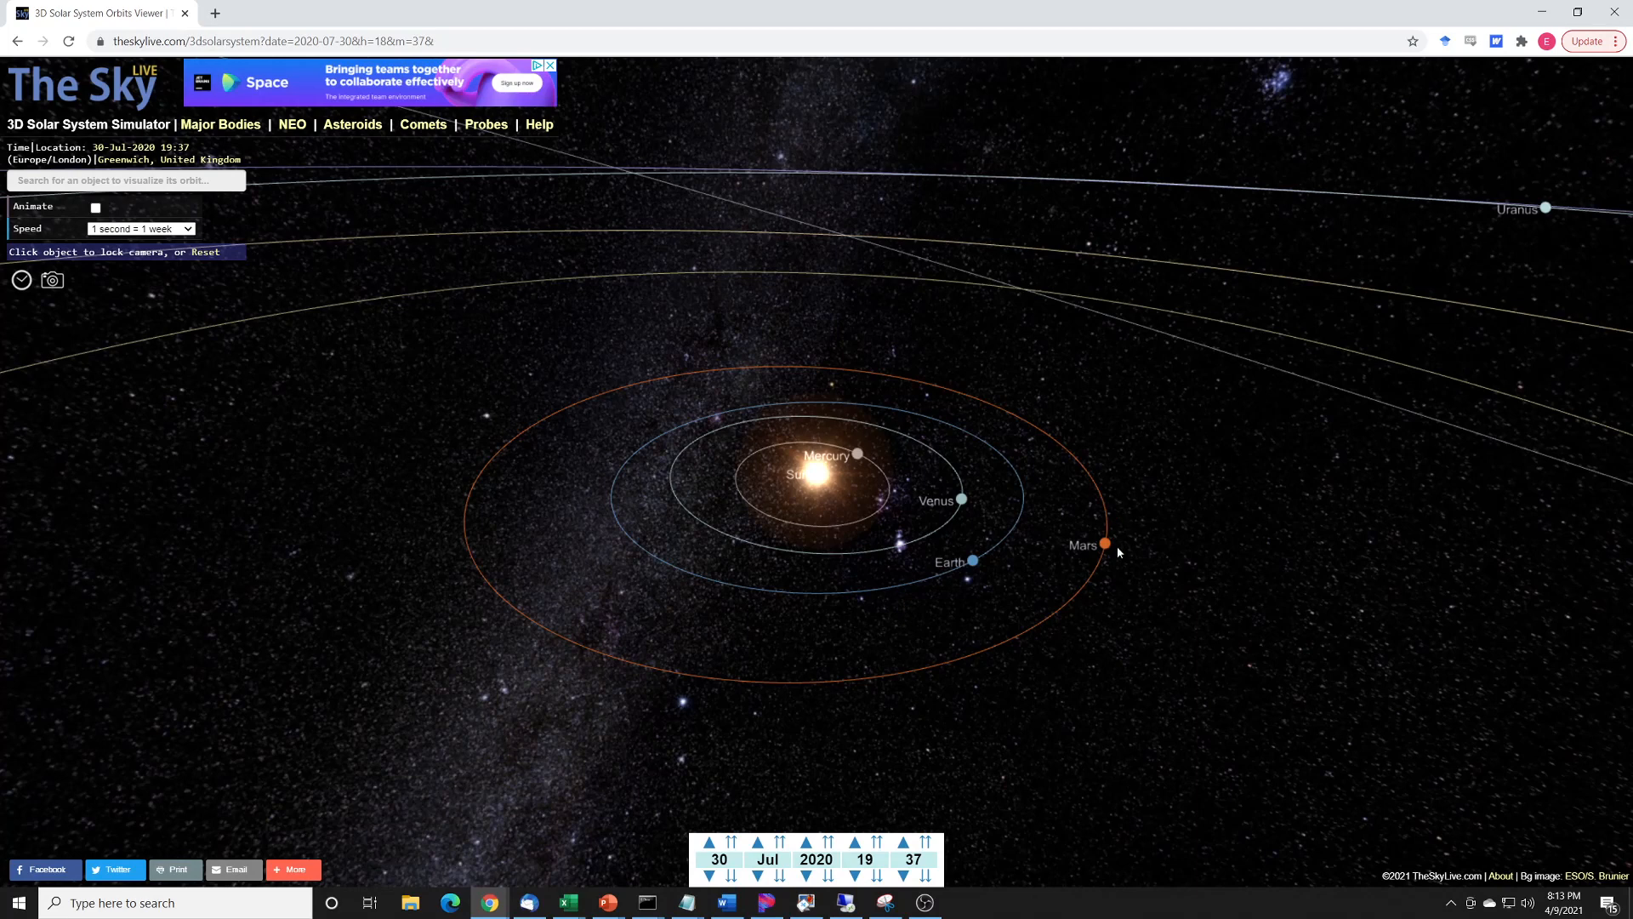
mouse_move(1136, 566)
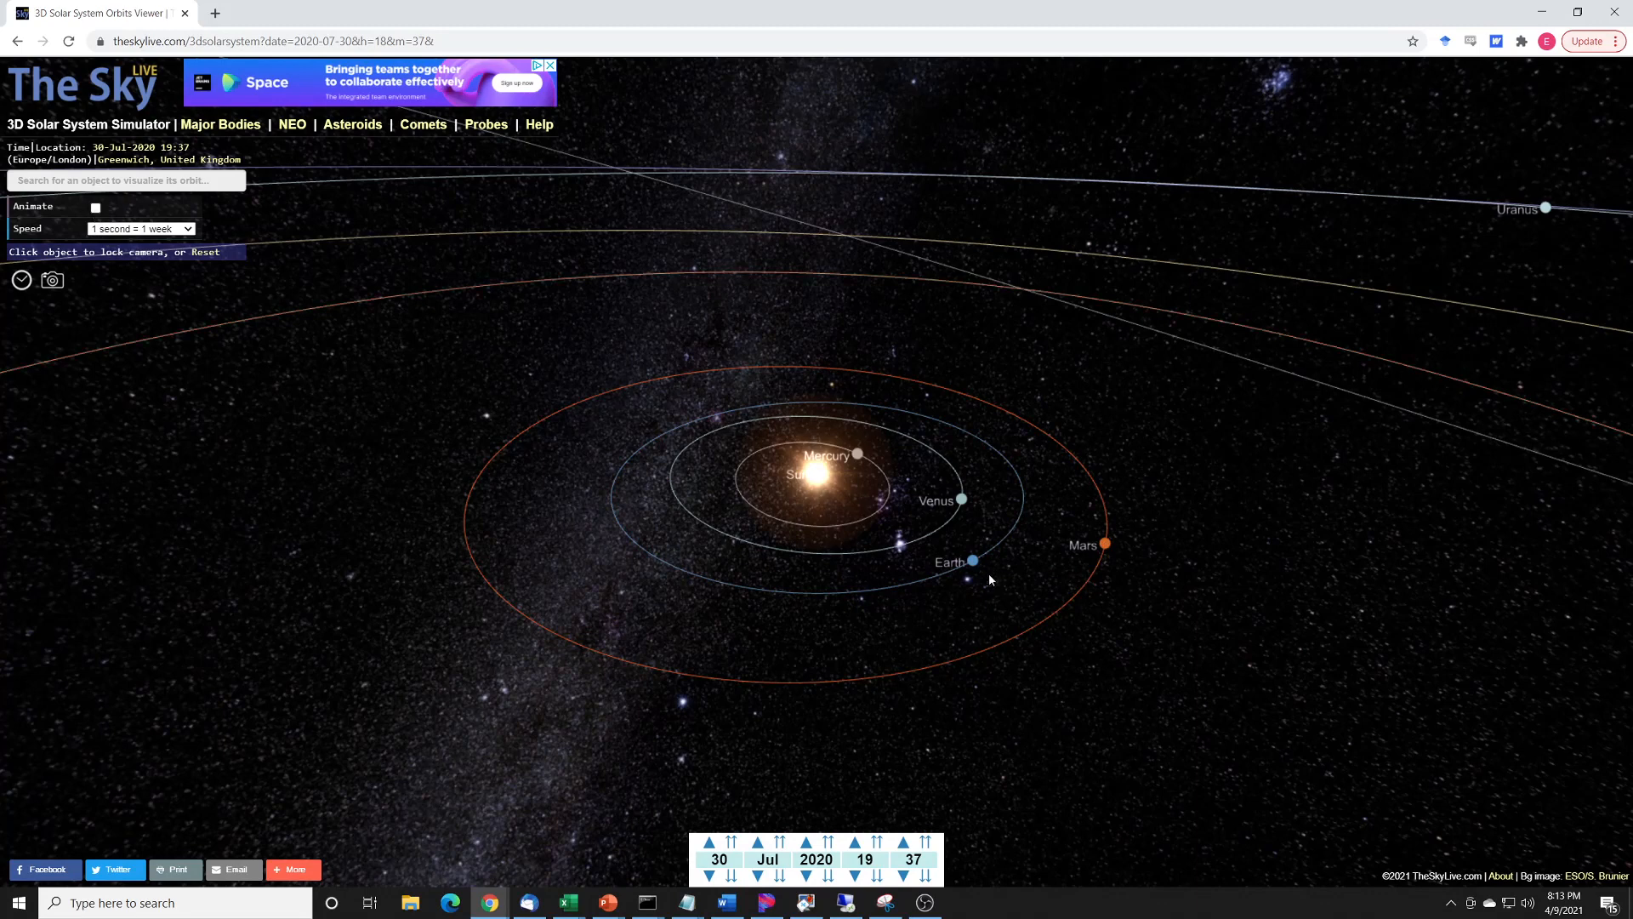
mouse_move(991, 567)
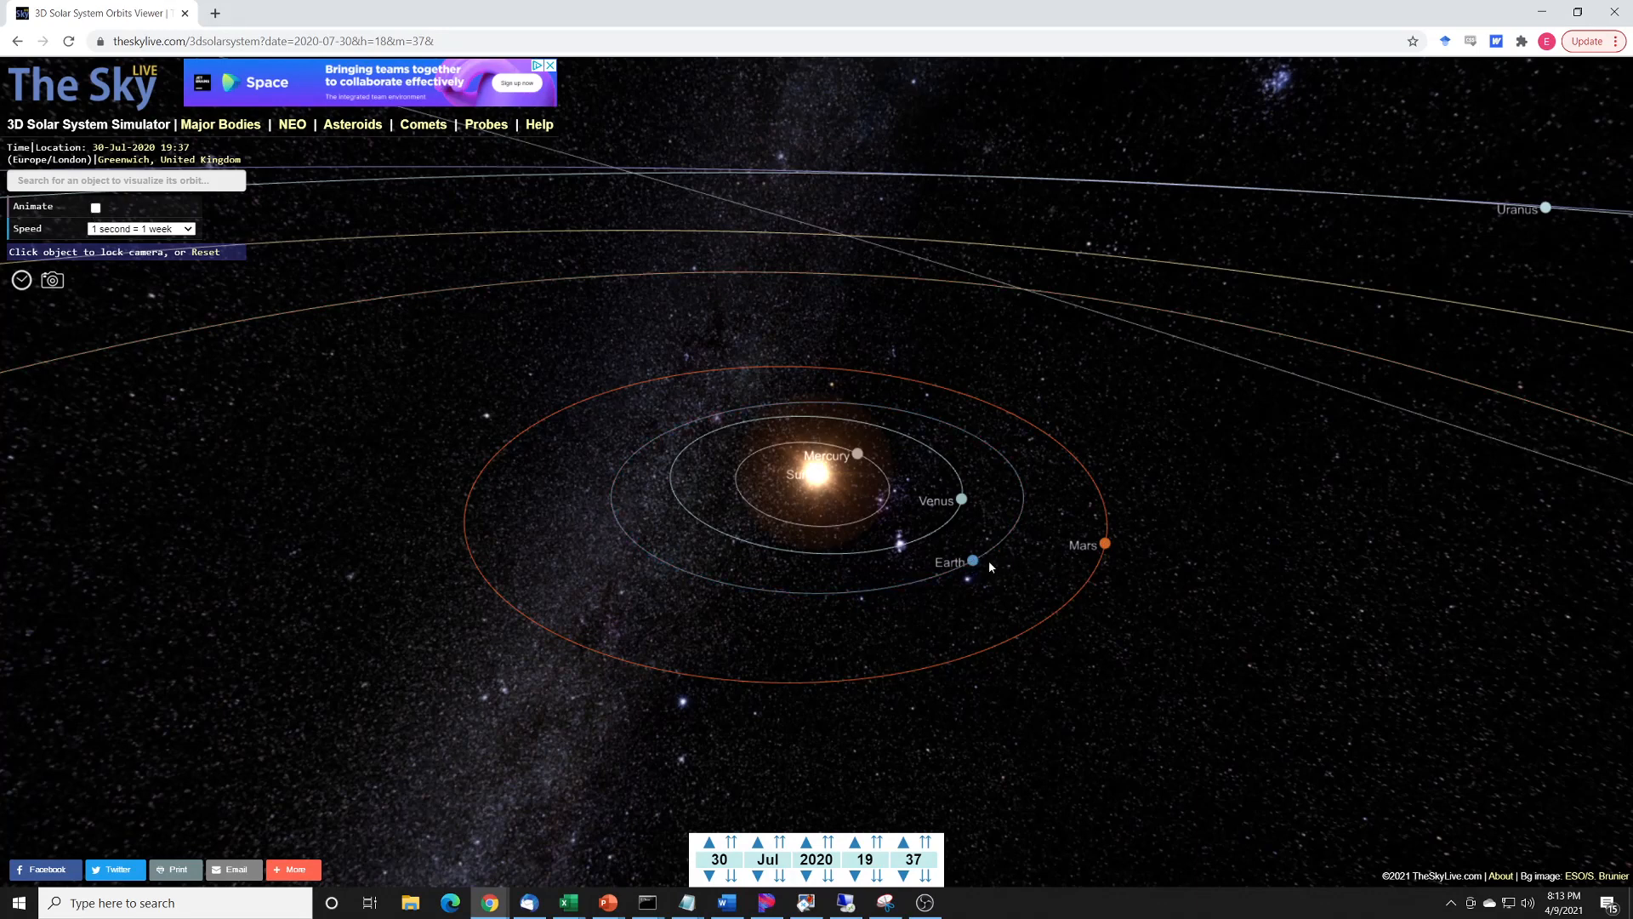
mouse_move(1109, 551)
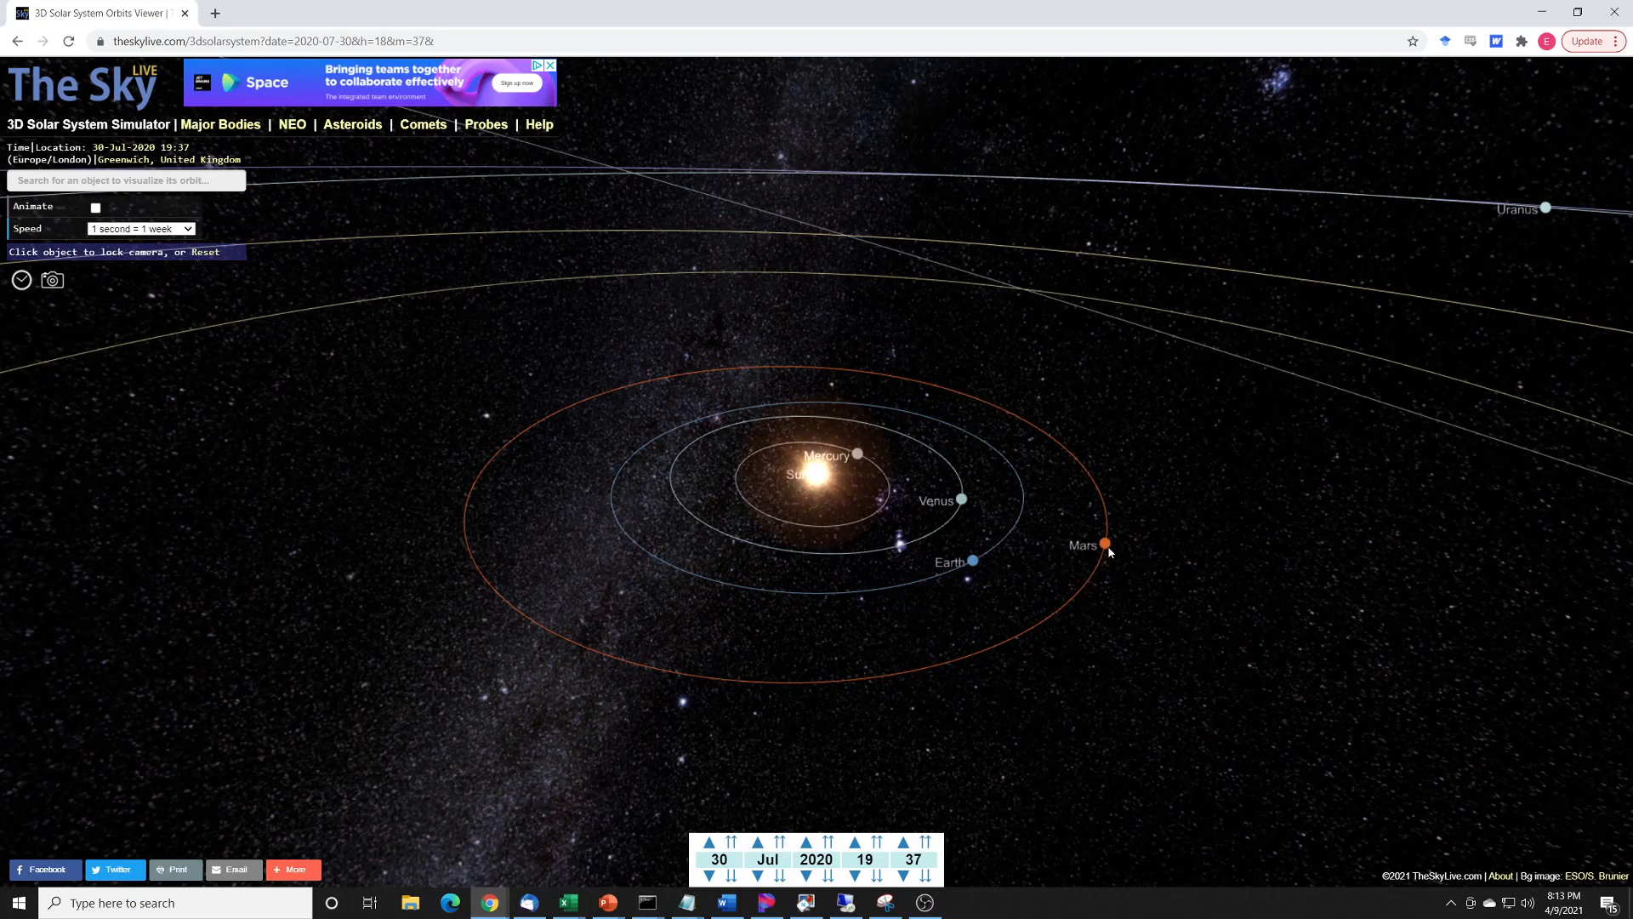
mouse_move(982, 572)
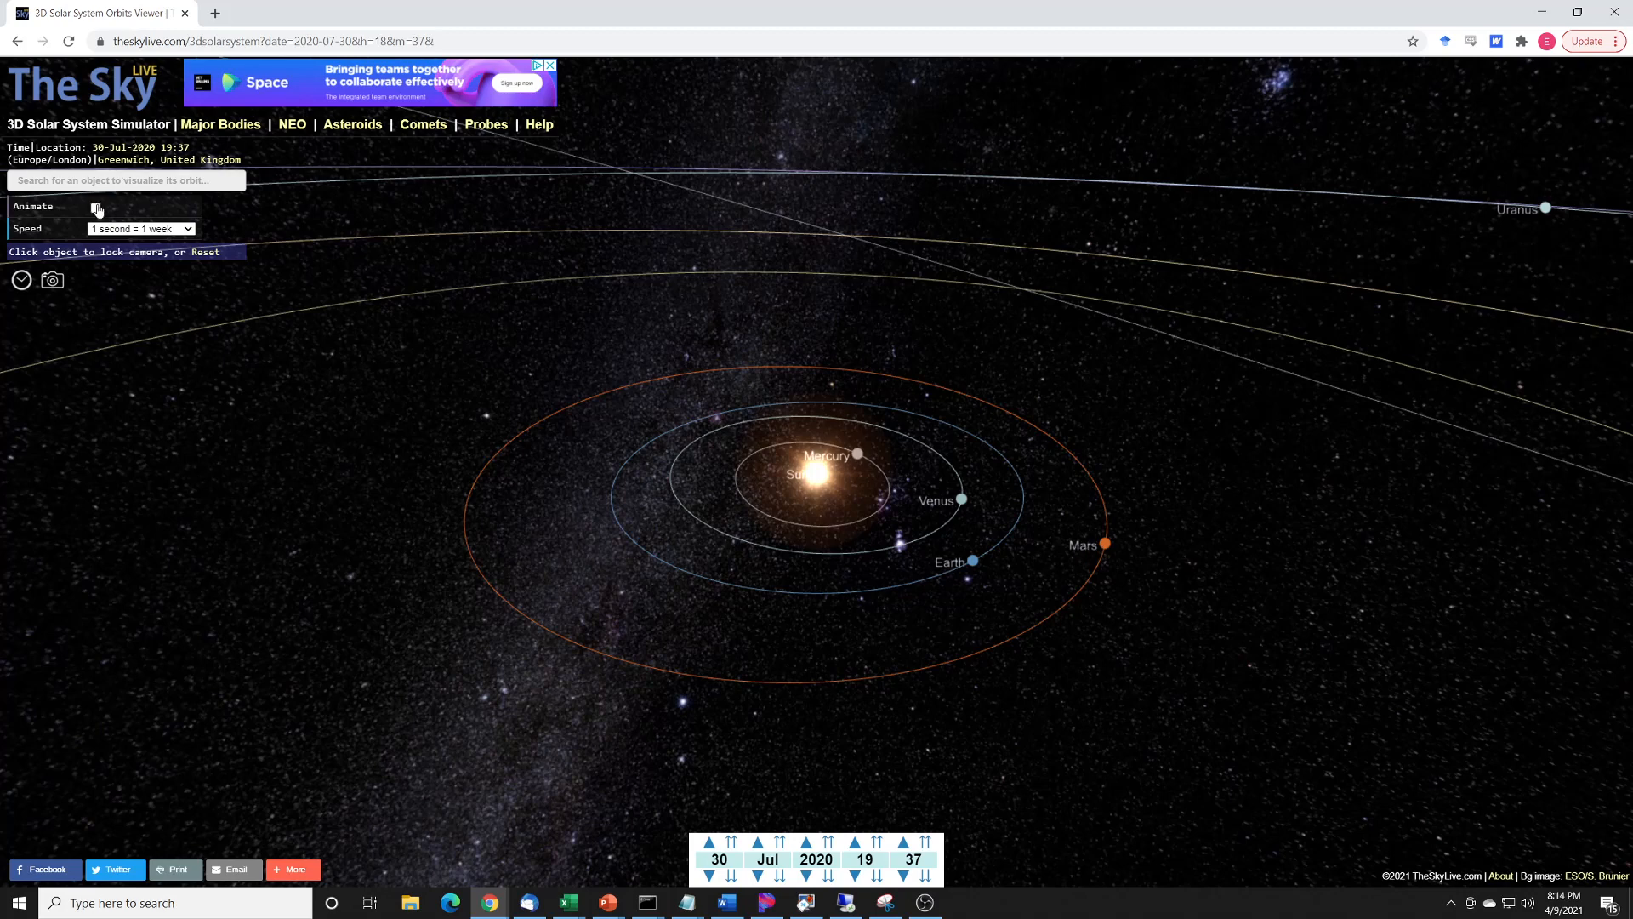
Animate the planets briefly, then step the simulated date forward to 02 Oct 2022.
click(95, 206)
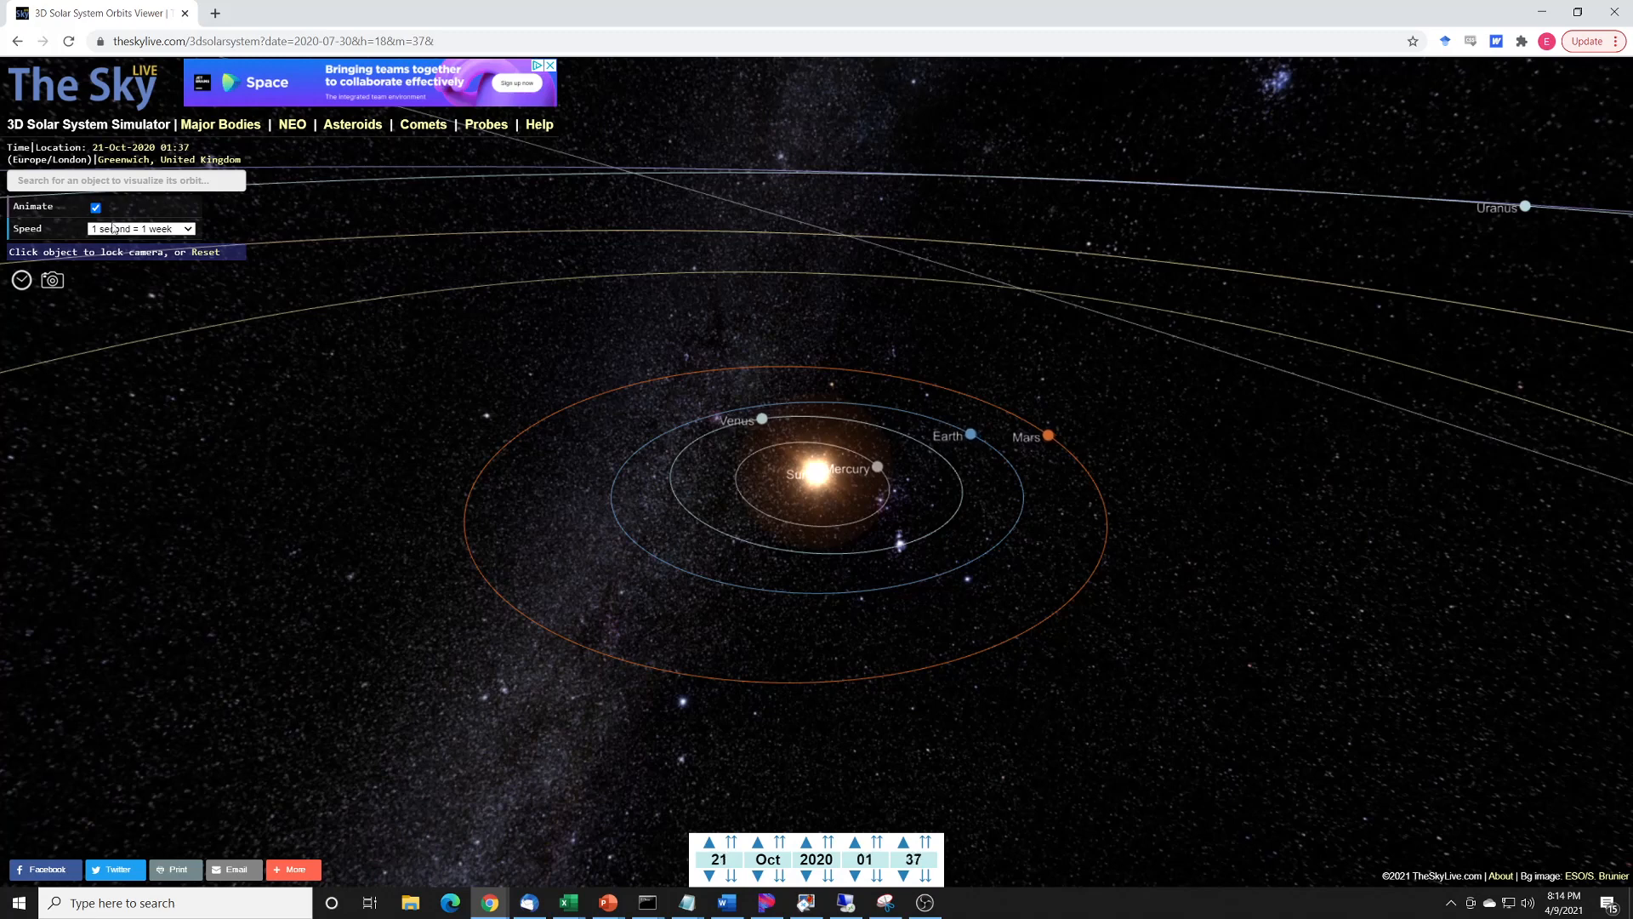
click(94, 206)
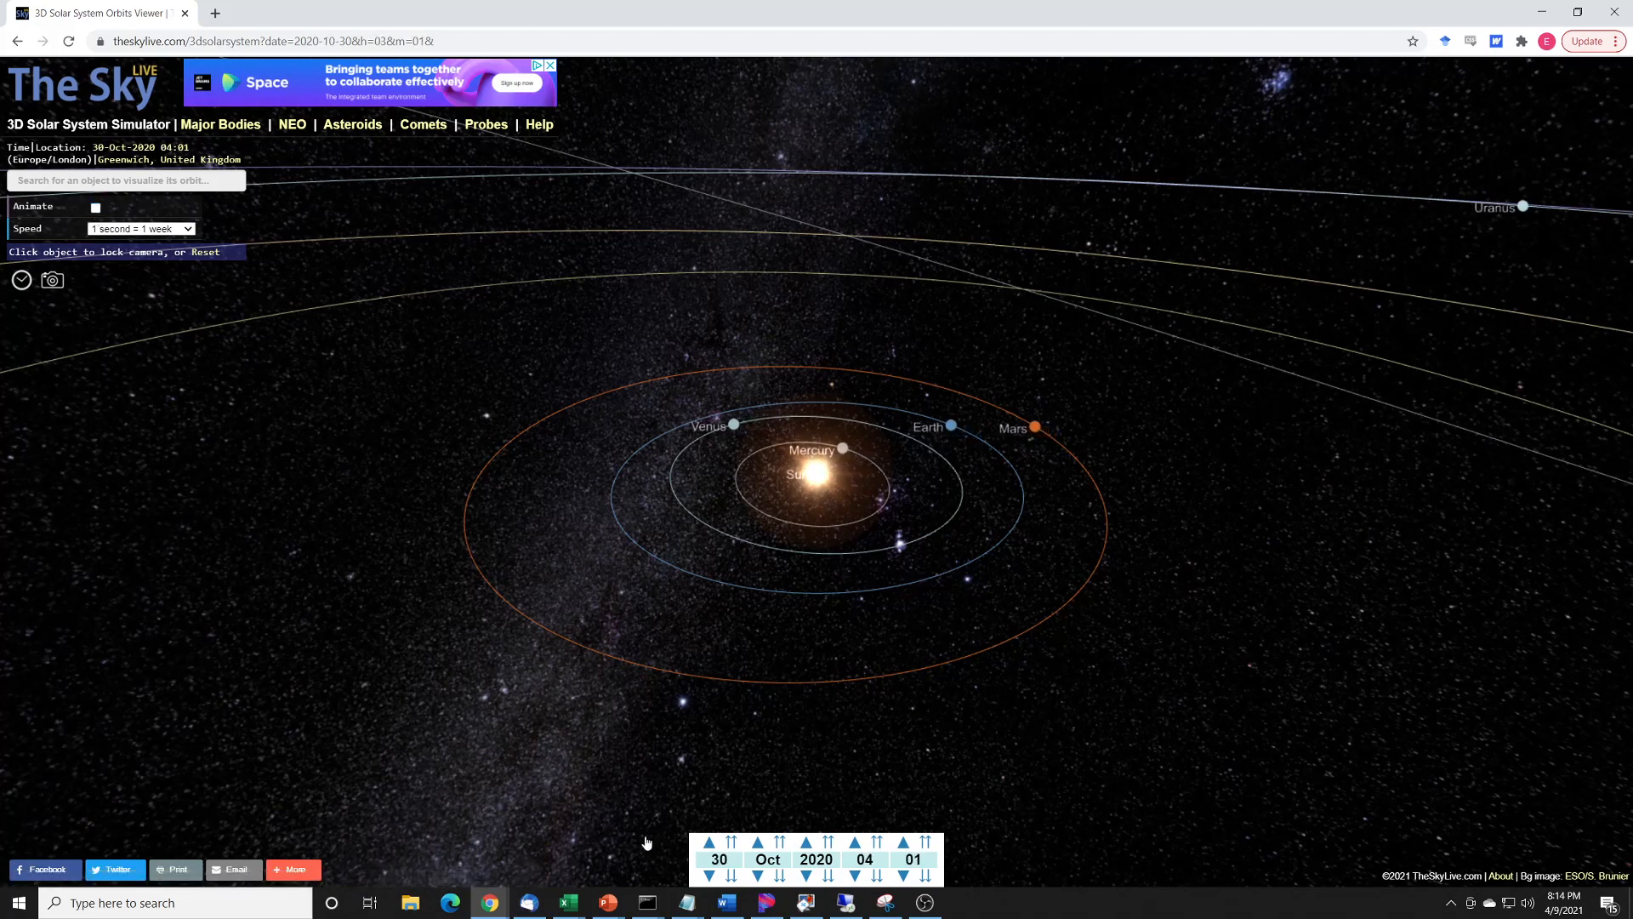
click(755, 840)
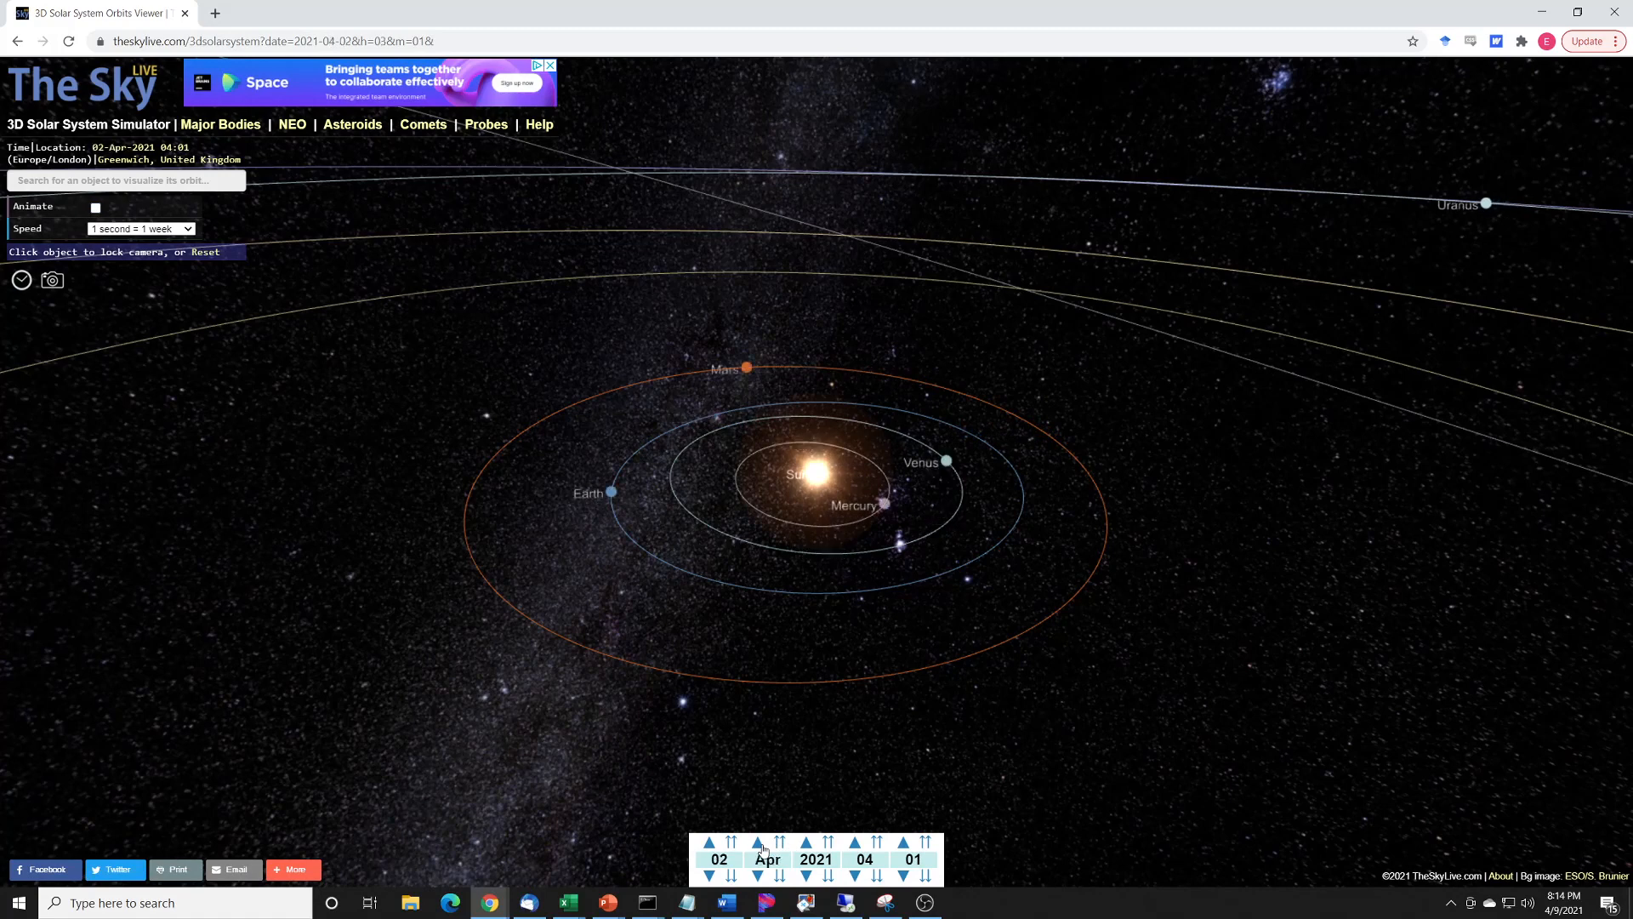
click(757, 839)
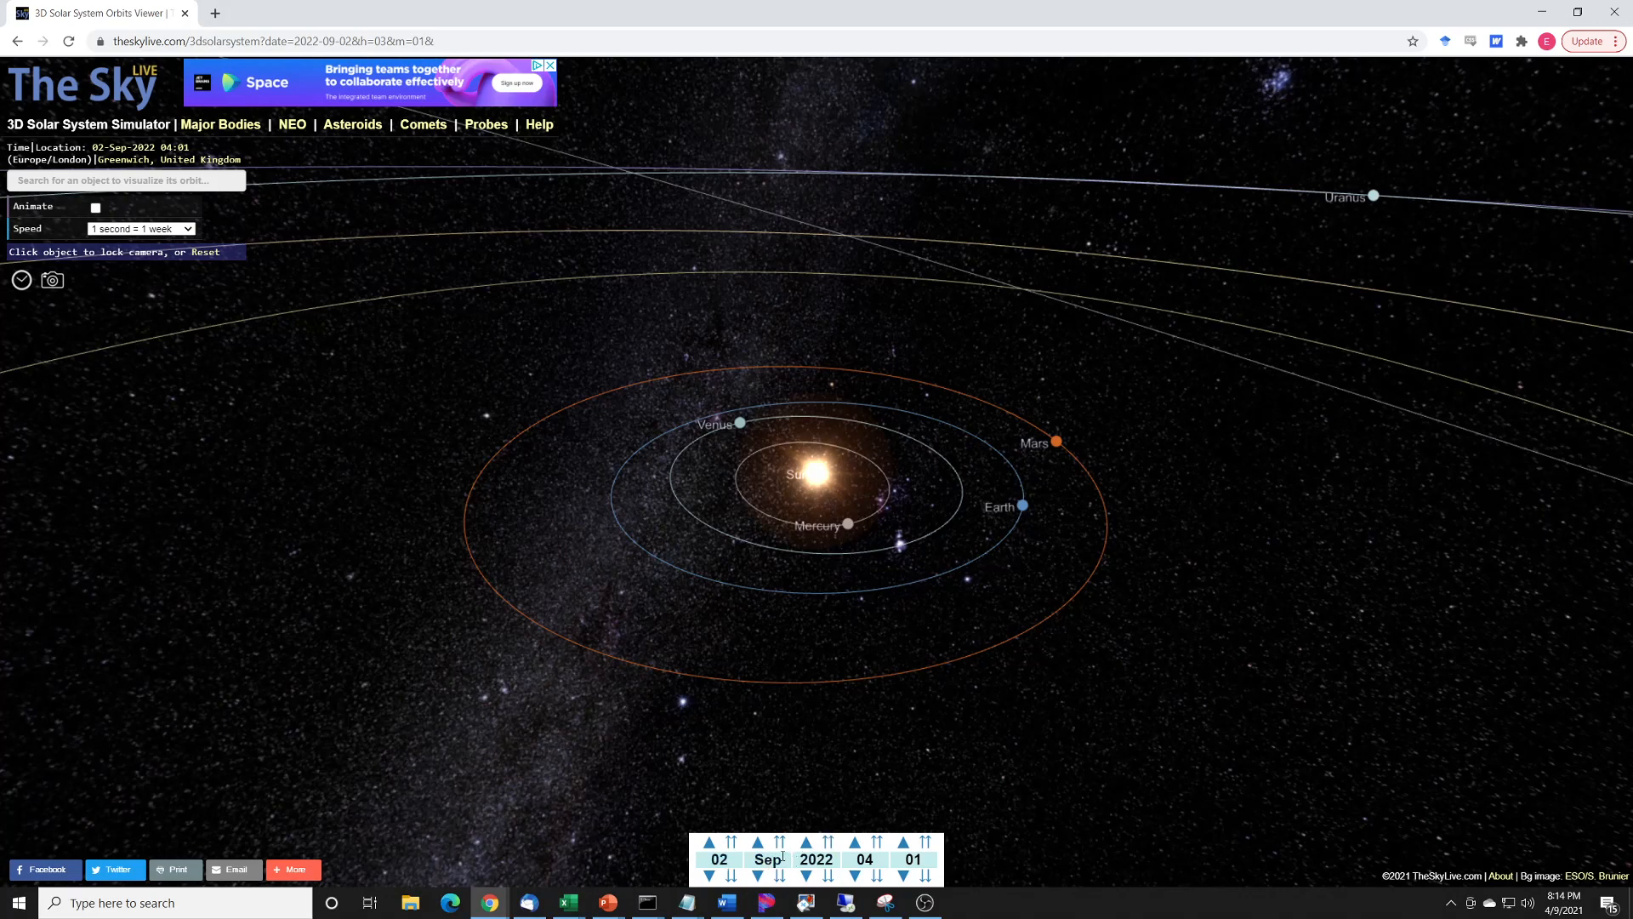
click(766, 840)
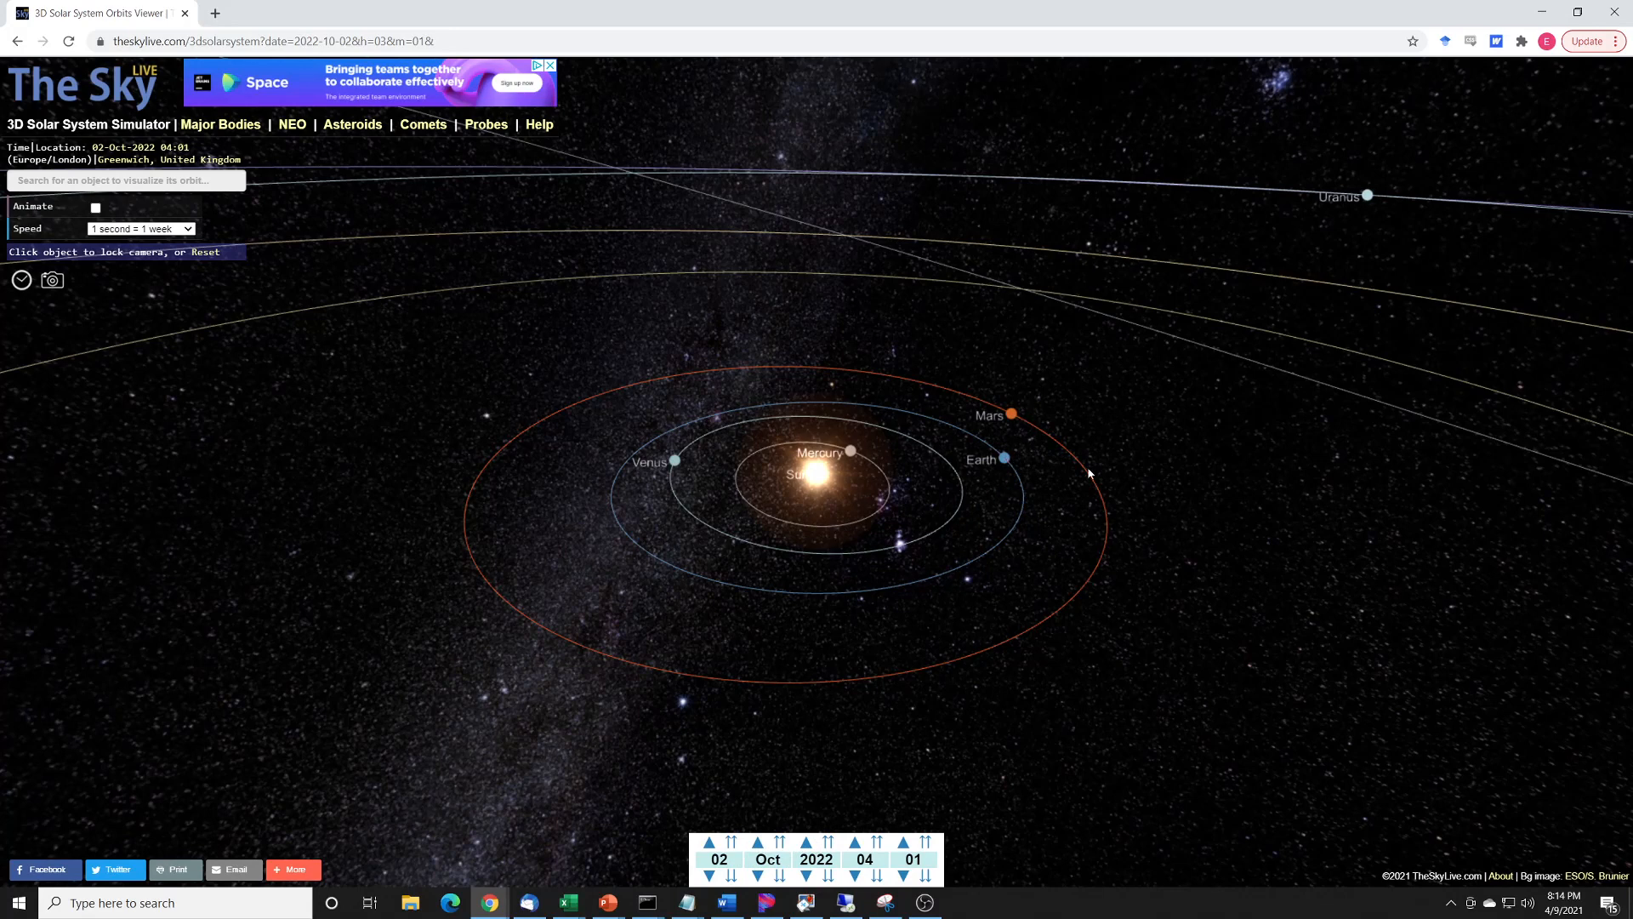
mouse_move(1174, 434)
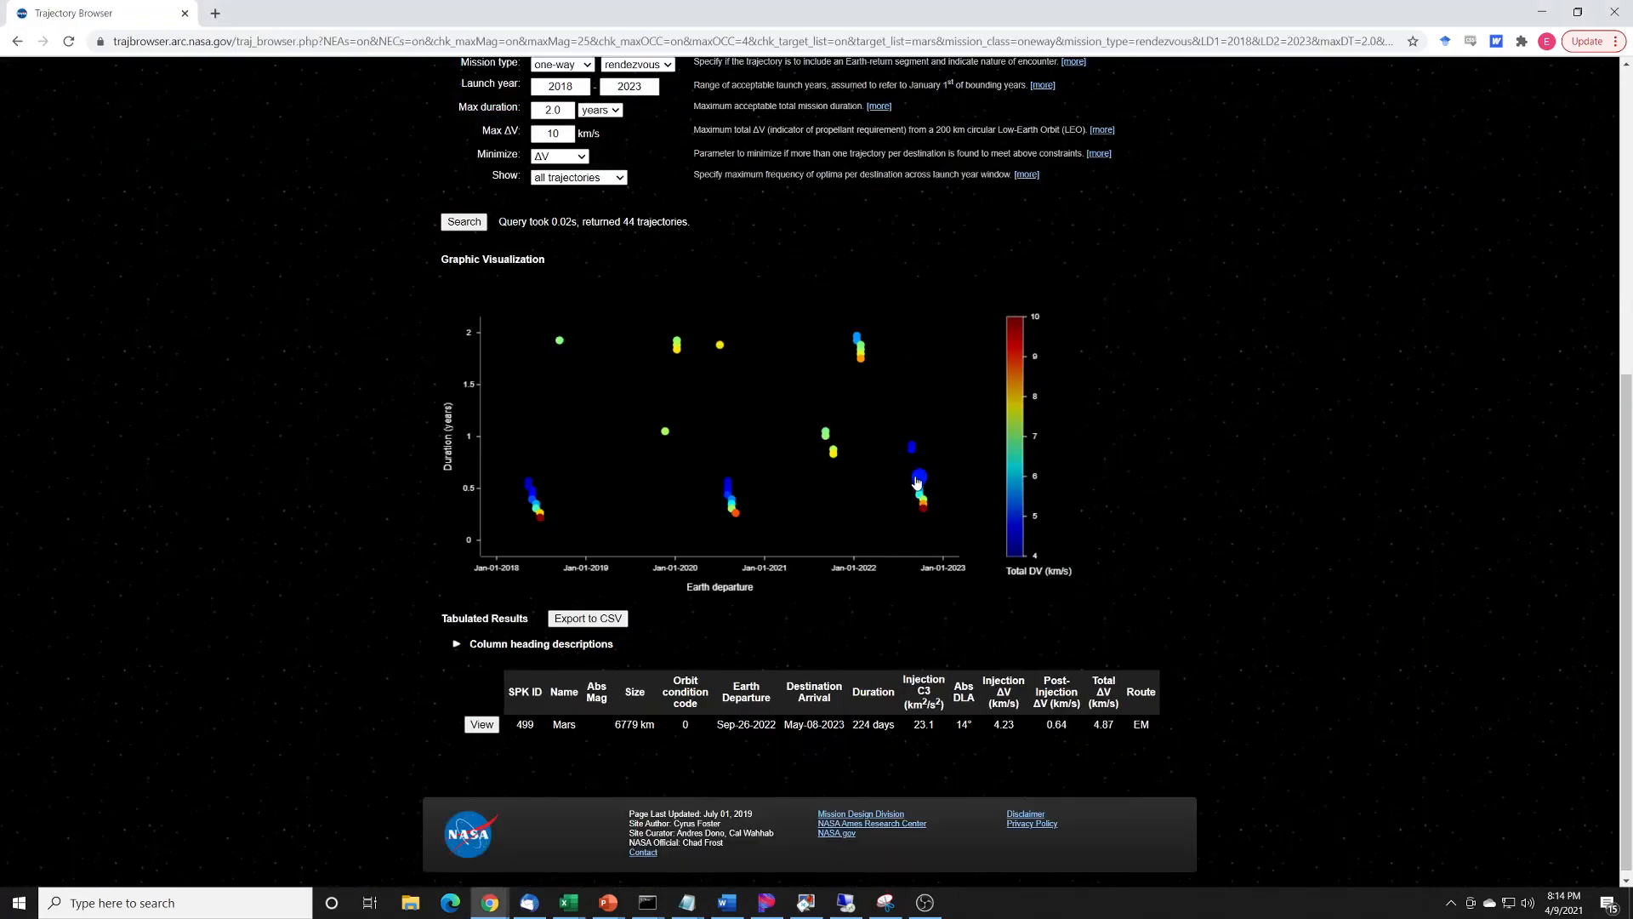
Show the 26 Sep 2022 Mars trajectory row: 240 days, 4.82 km/s total ΔV.
click(919, 476)
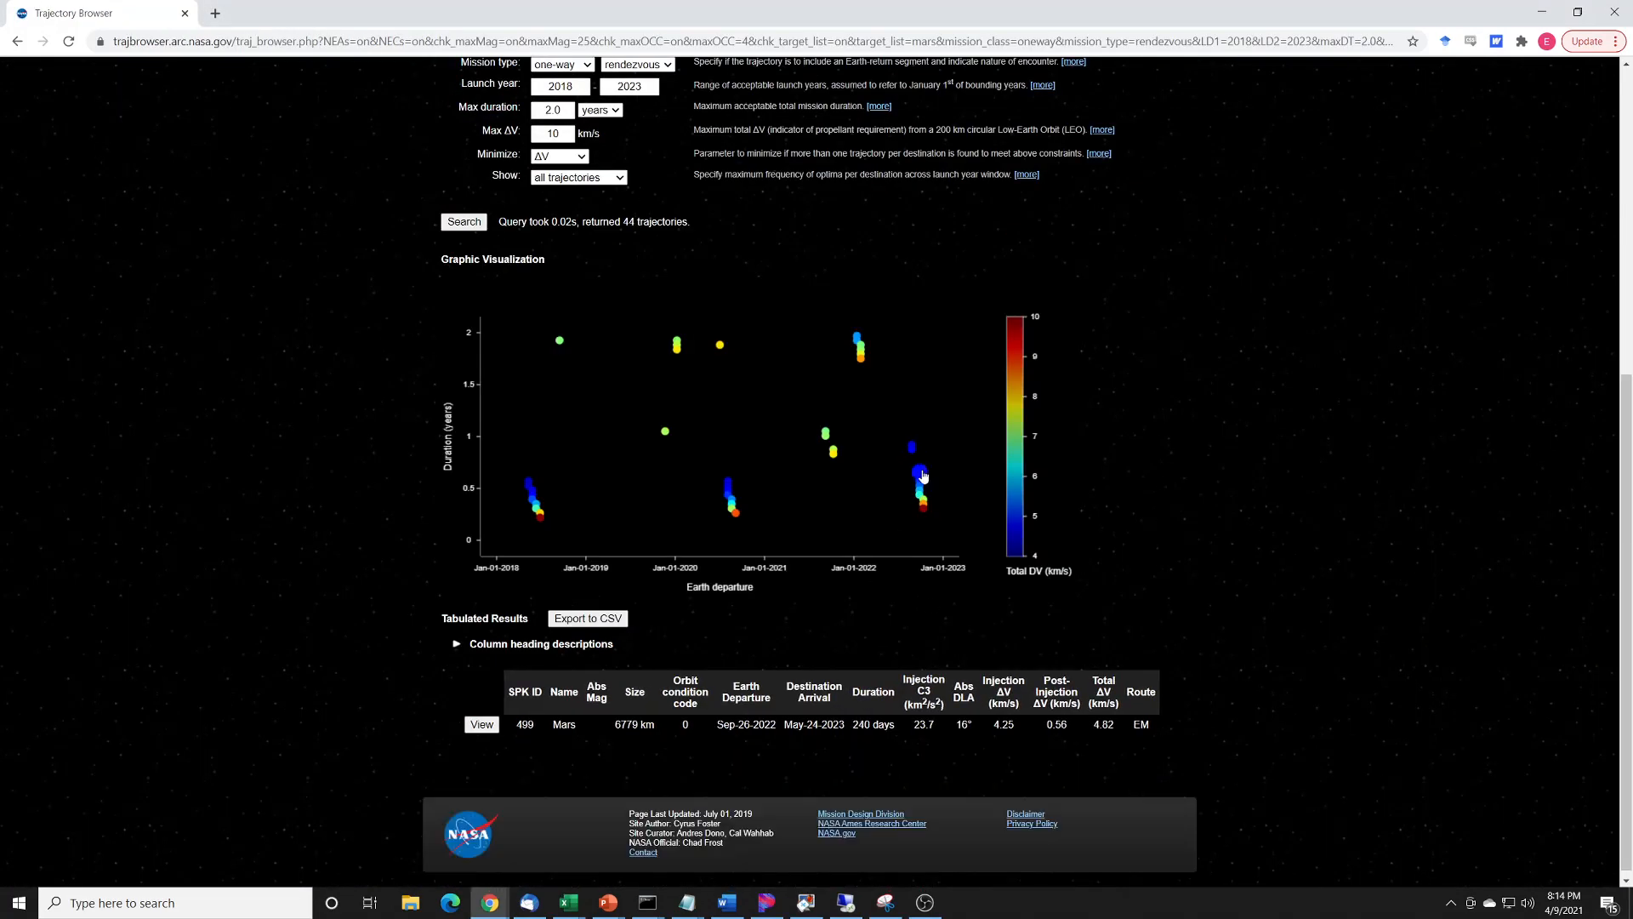